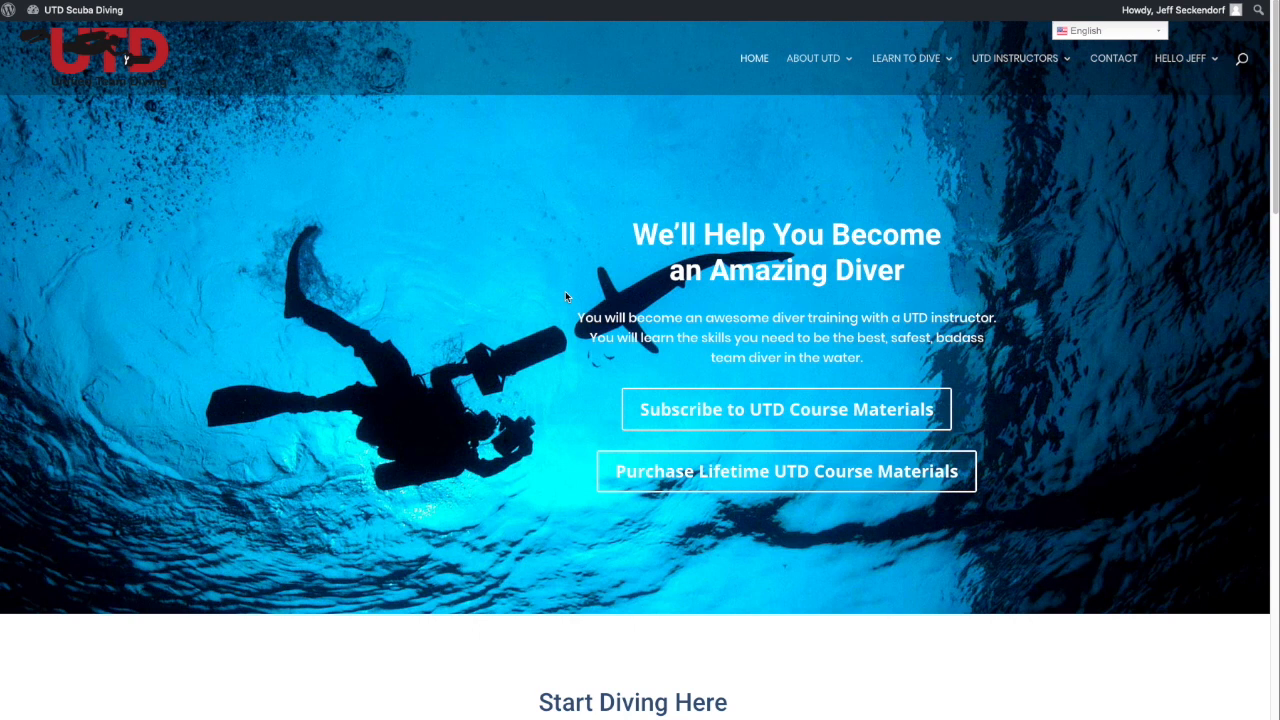
{"action": "mouse_move", "coordinate": [772, 416]}
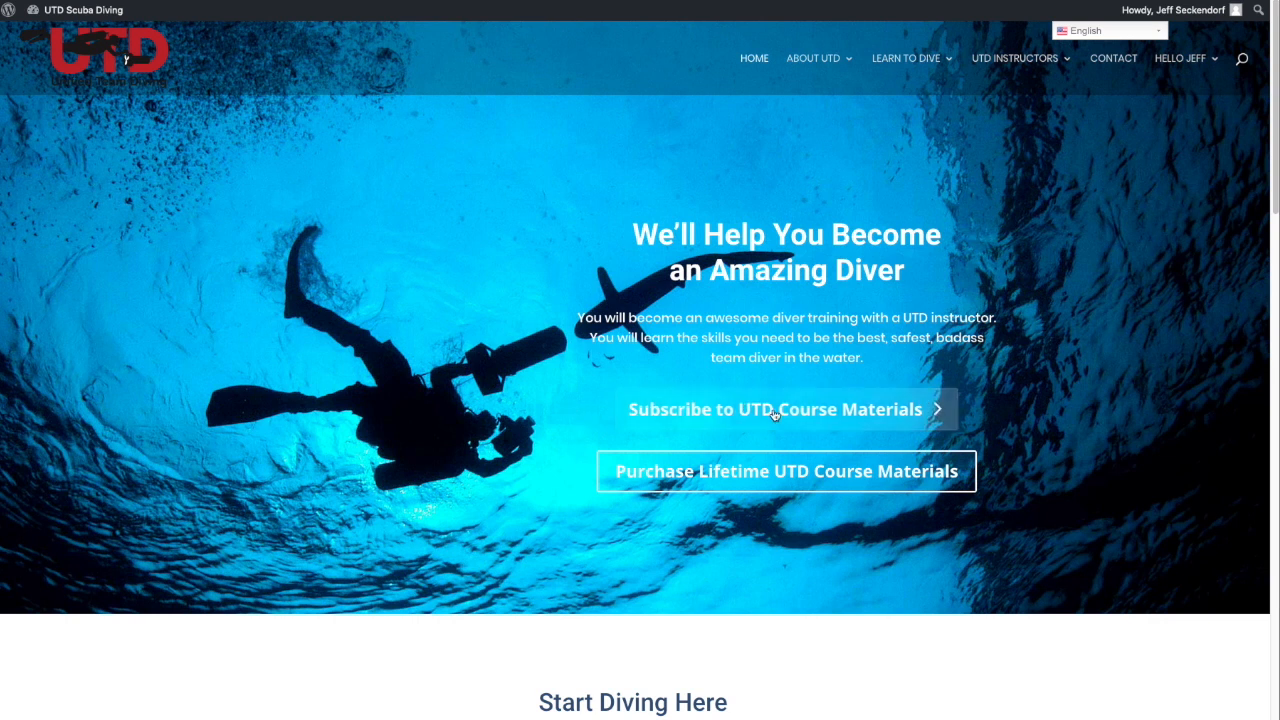
- View all four course-material subscription tiers with prices, including cave, wreck and rec-plus-tech plans
{"action": "left_click", "coordinate": [774, 408]}
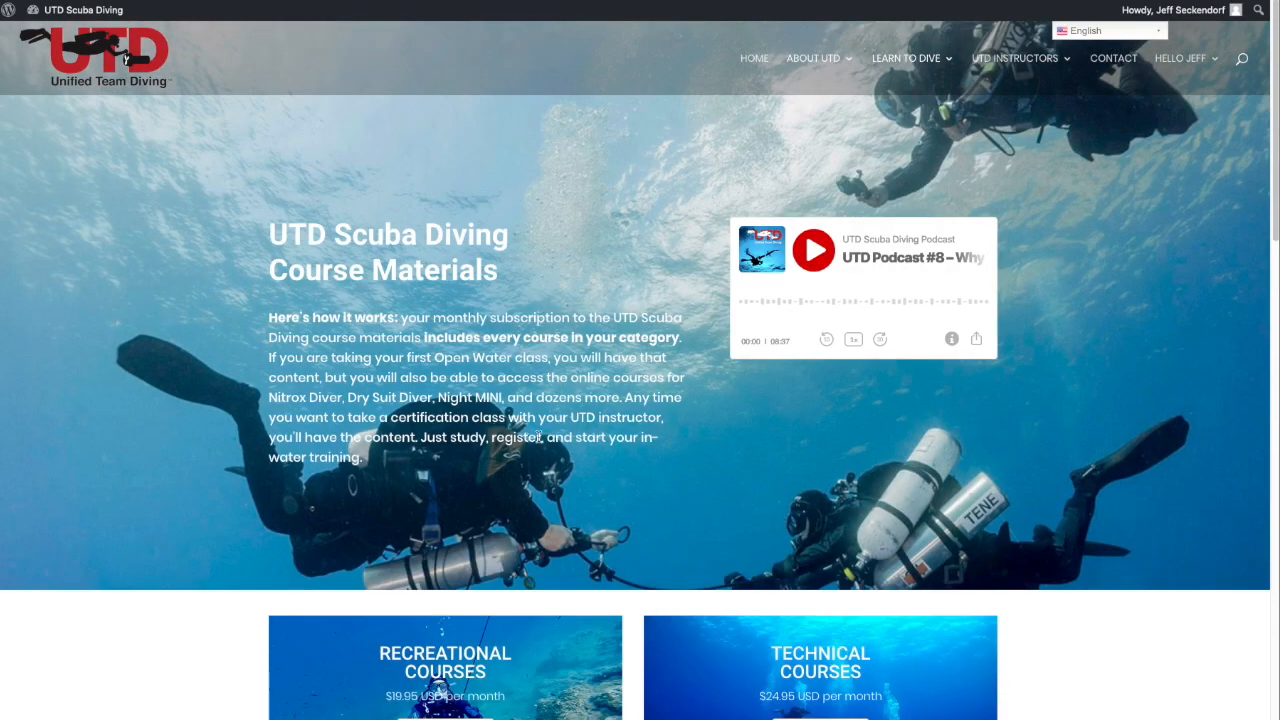
{"action": "scroll", "scroll_direction": "down", "scroll_amount": 3}
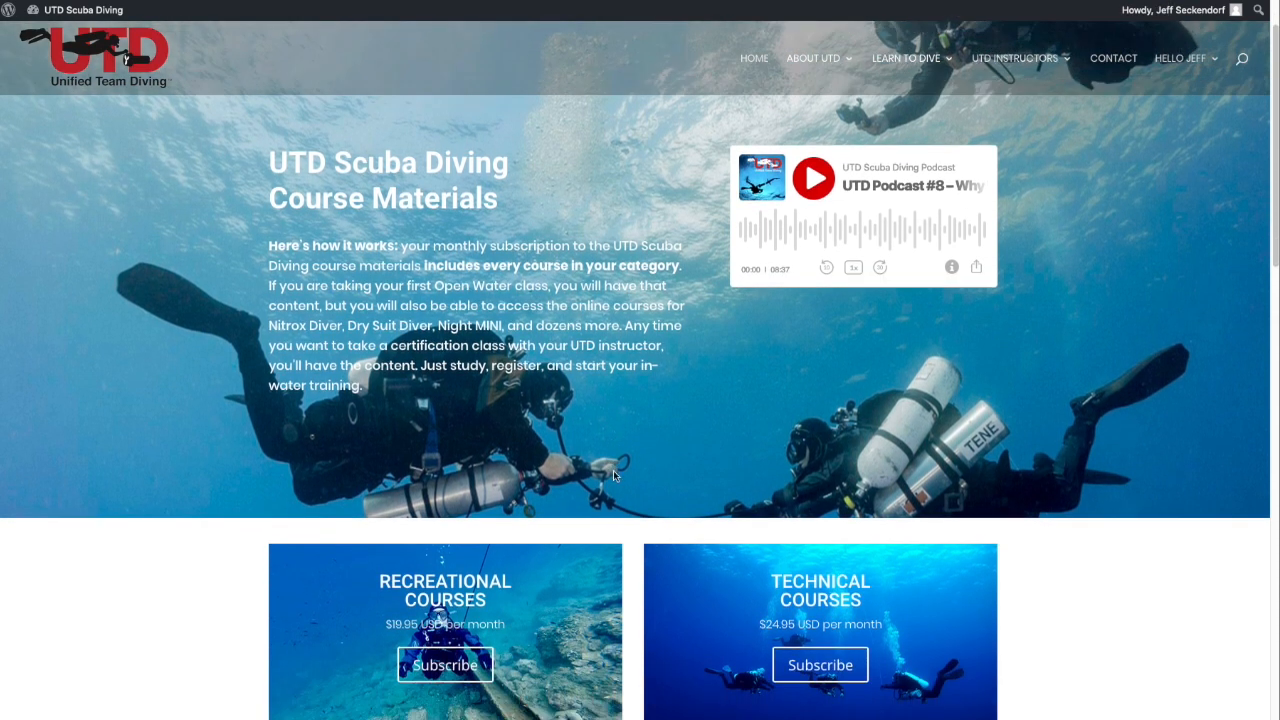
{"action": "mouse_move", "coordinate": [632, 402]}
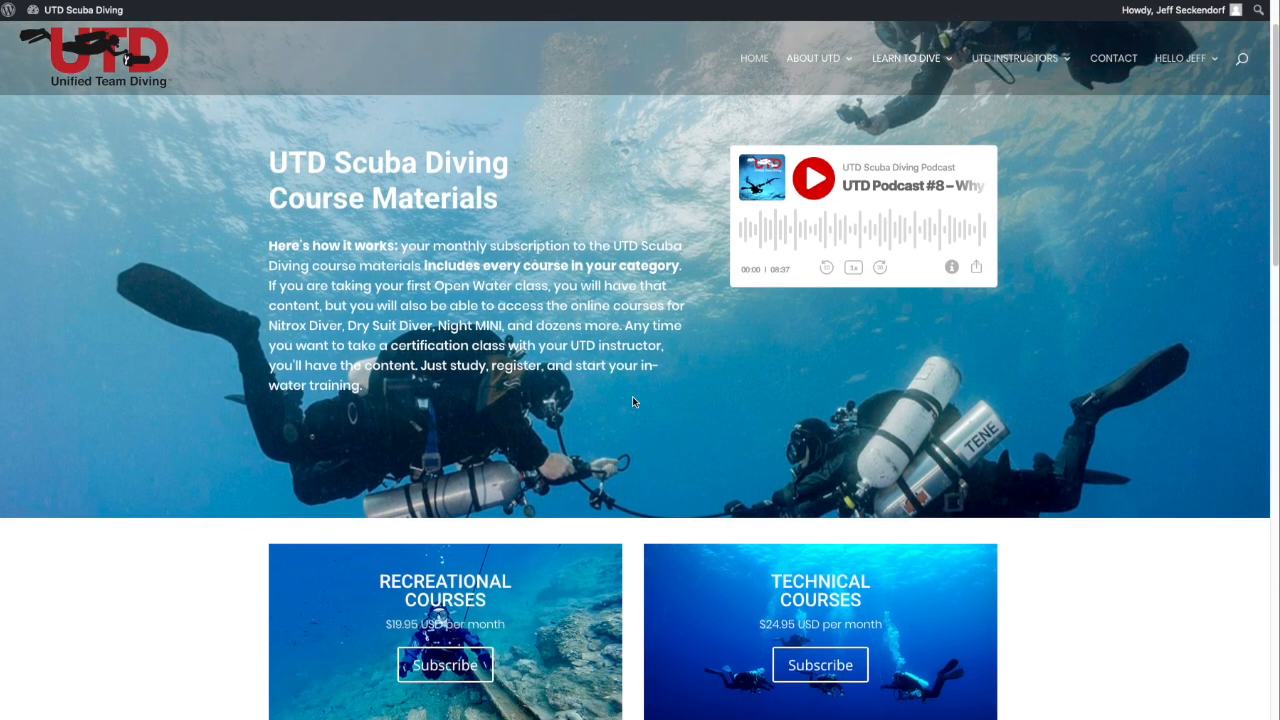
{"action": "scroll", "scroll_direction": "down", "scroll_amount": 3}
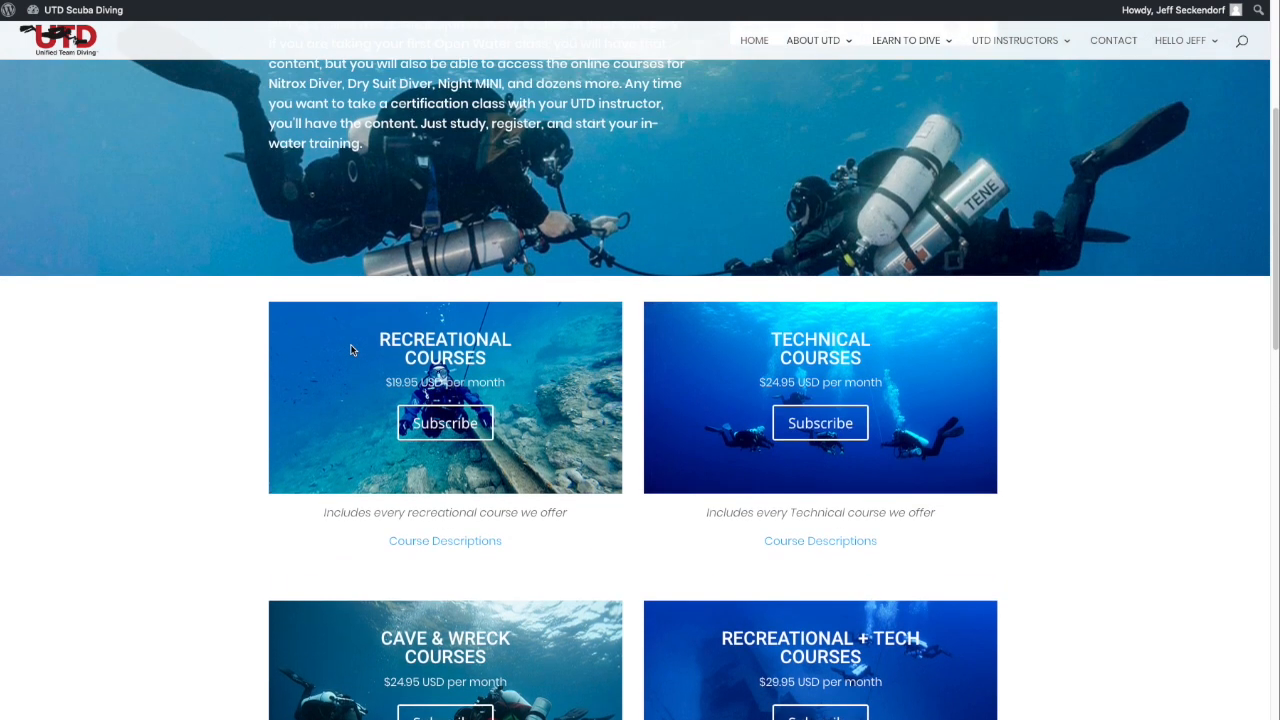
{"action": "mouse_move", "coordinate": [560, 404]}
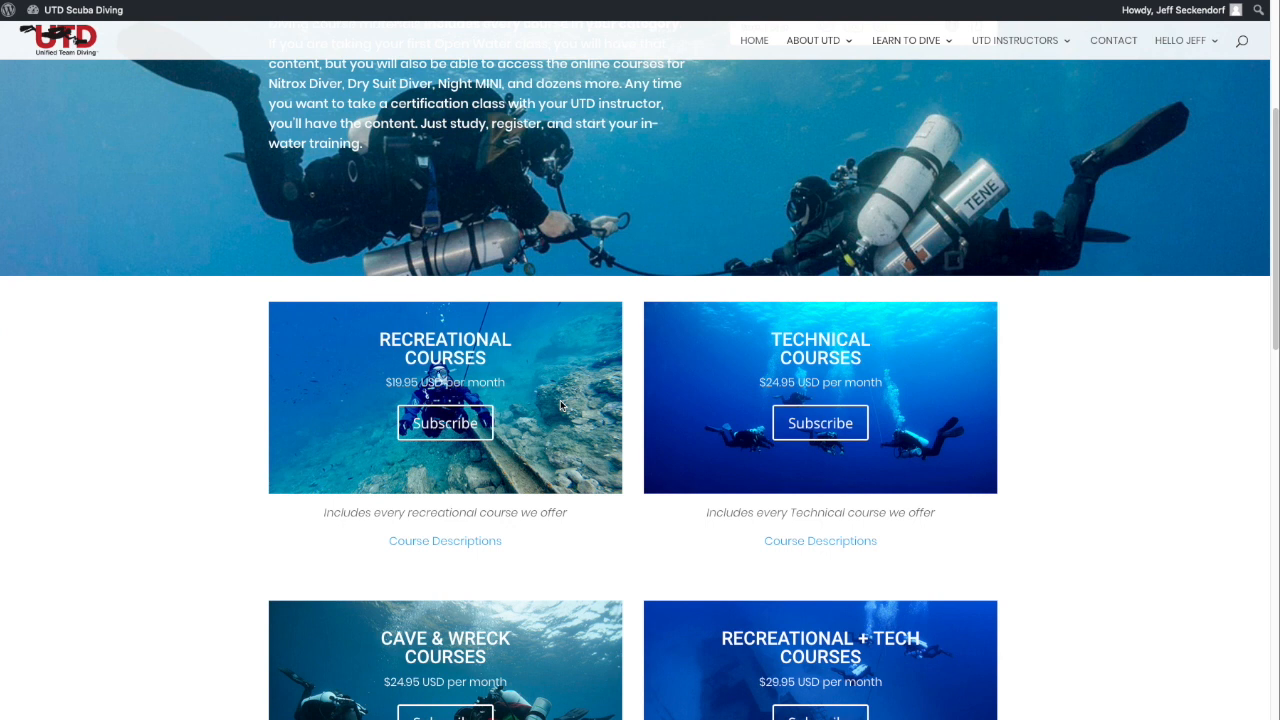
{"action": "mouse_move", "coordinate": [444, 424]}
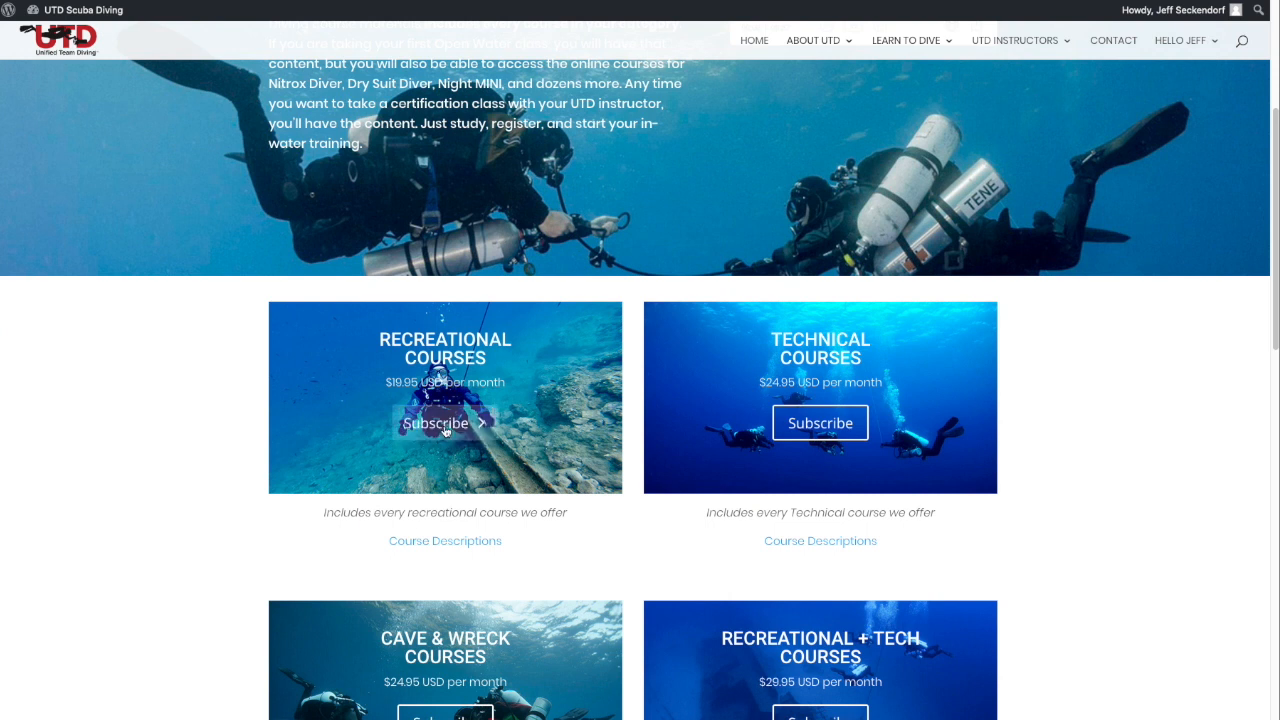
- Start checkout for the Recreational Diver Membership at $19.95 per month
{"action": "left_click", "coordinate": [444, 422]}
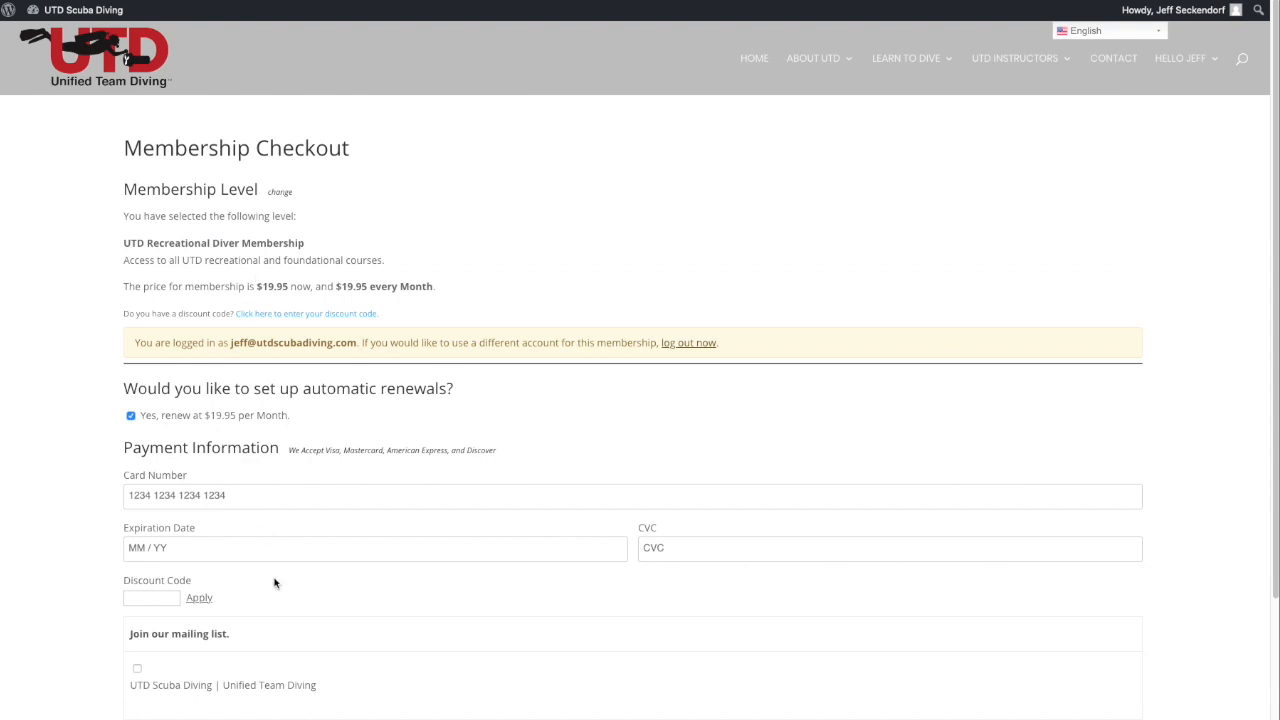
{"action": "mouse_move", "coordinate": [1068, 200]}
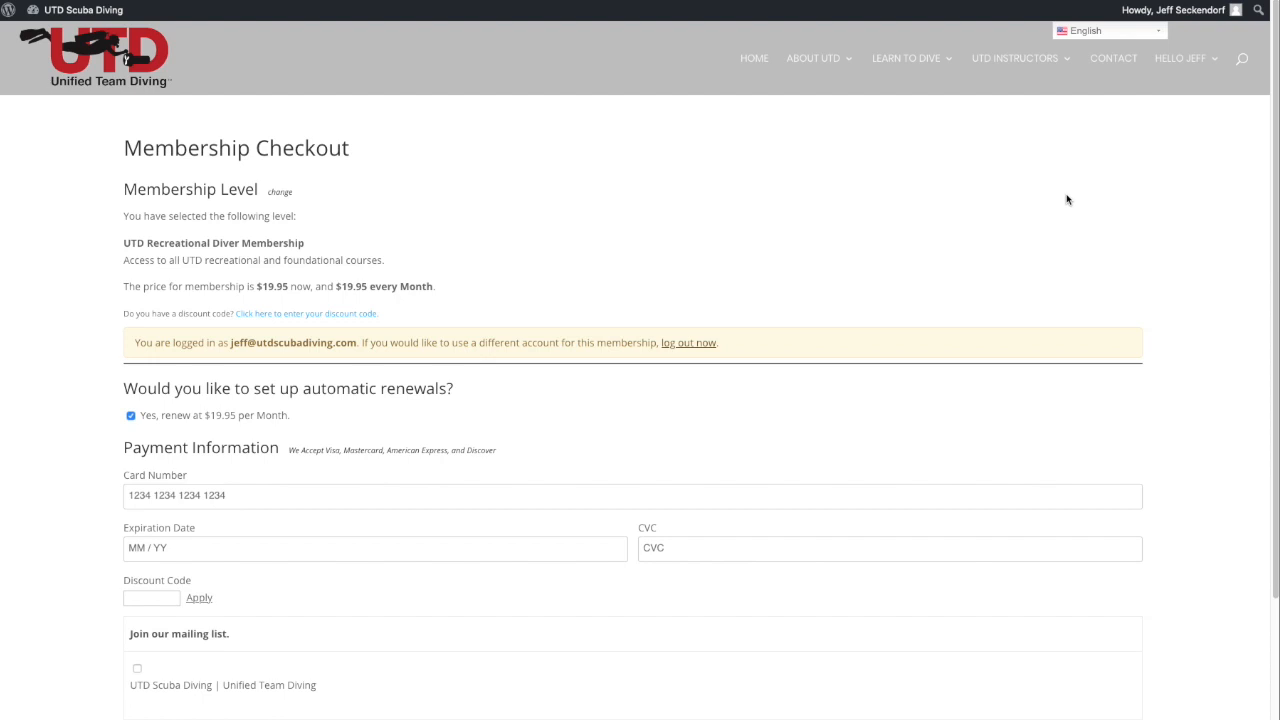
{"action": "mouse_move", "coordinate": [910, 222]}
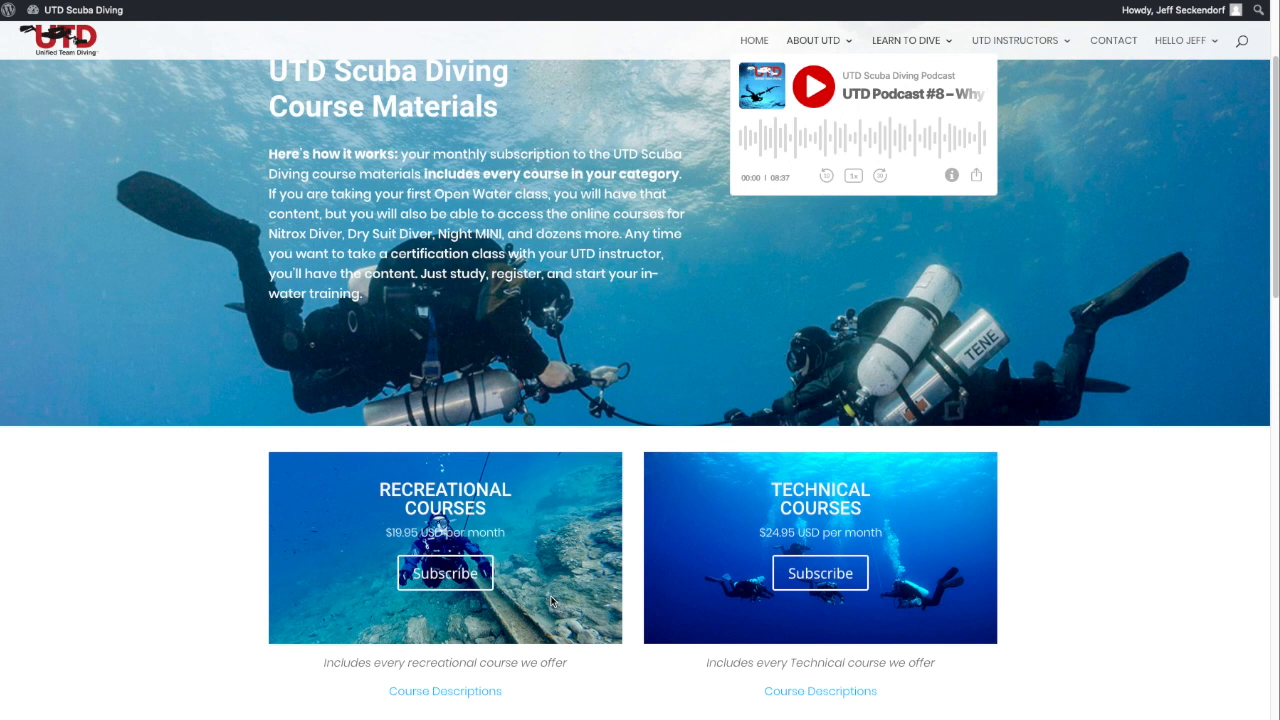
{"action": "mouse_move", "coordinate": [730, 472]}
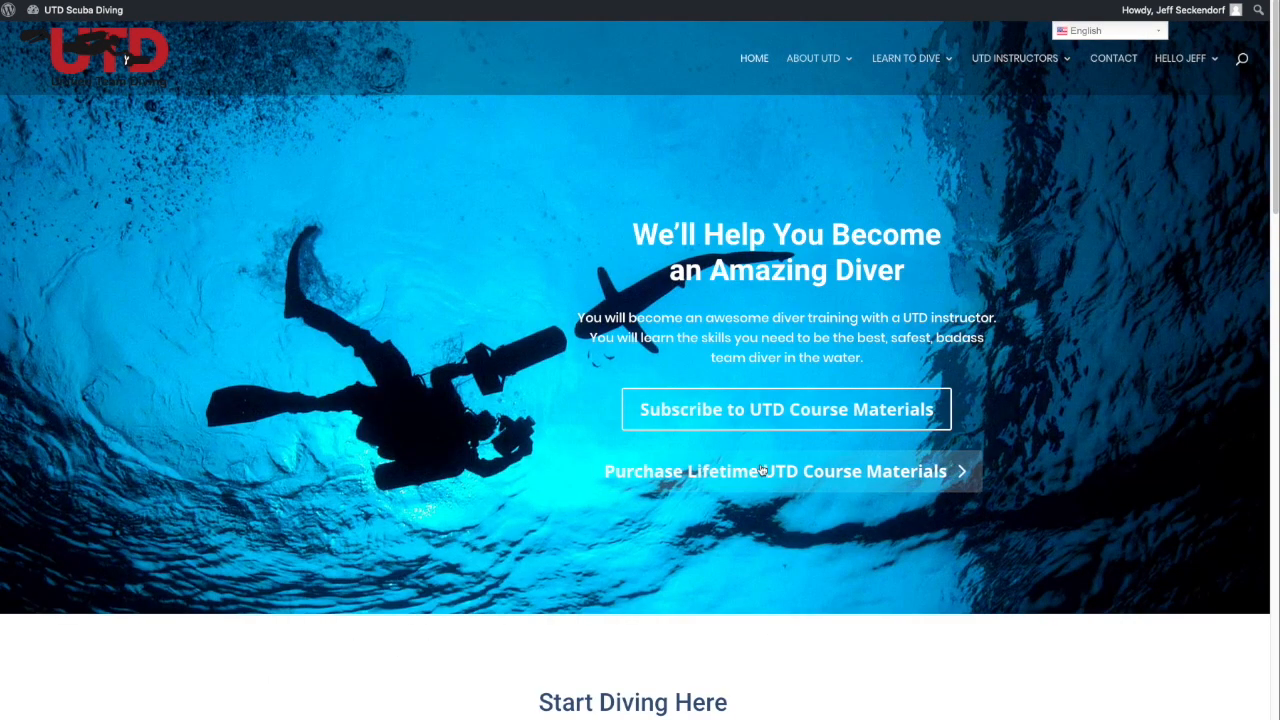
{"action": "mouse_move", "coordinate": [770, 476]}
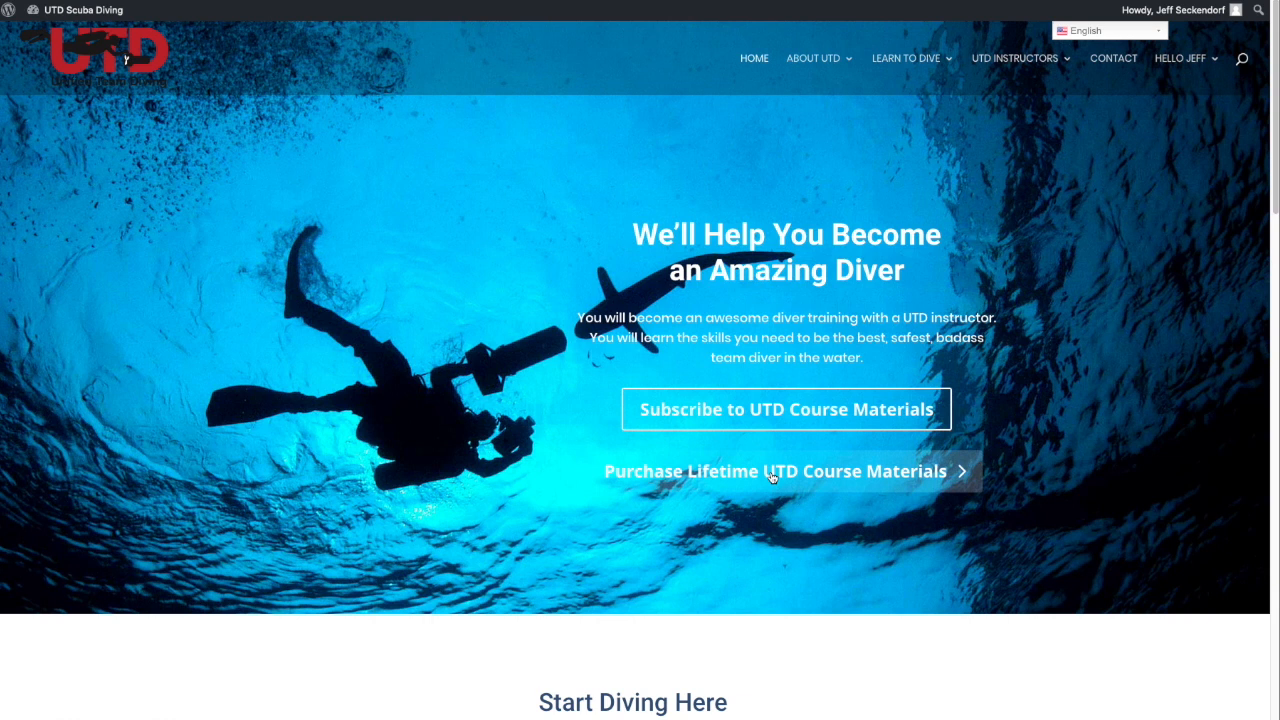
- From the lifetime course list, begin buying Essentials of Recreational Diving – Back Mount at $99.00
{"action": "left_click", "coordinate": [776, 472]}
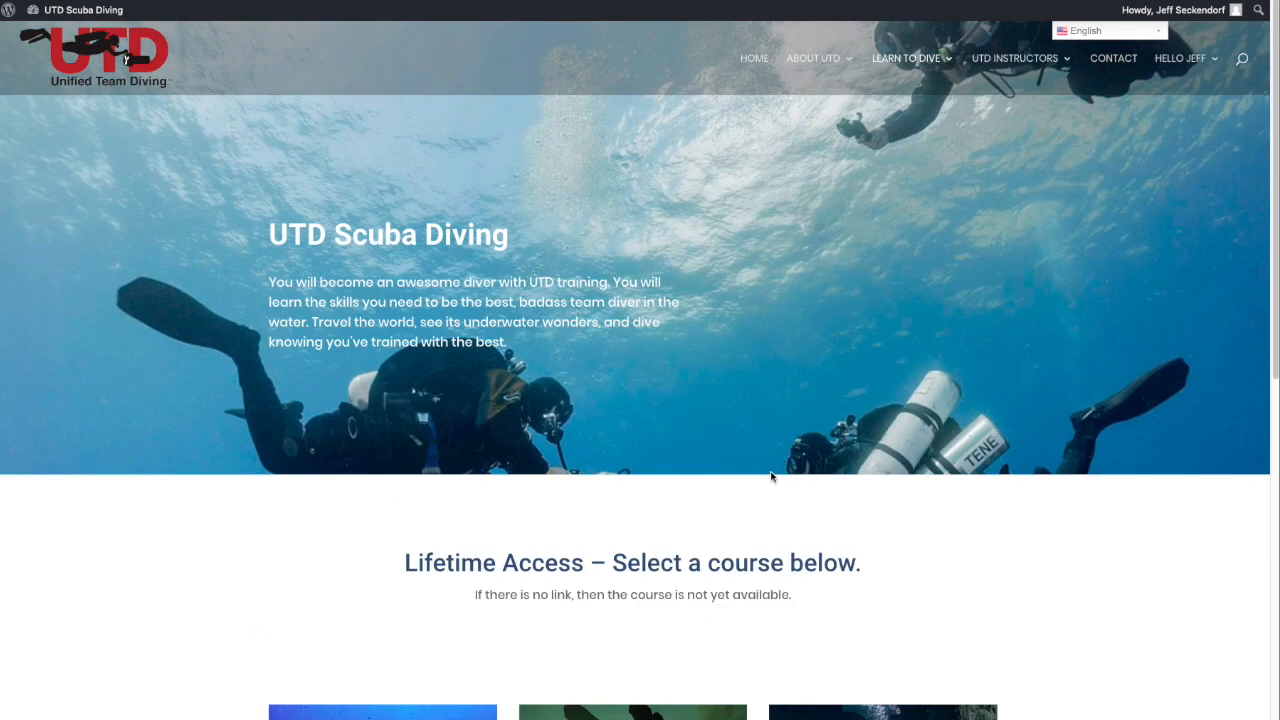
{"action": "scroll", "scroll_direction": "down", "scroll_amount": 3}
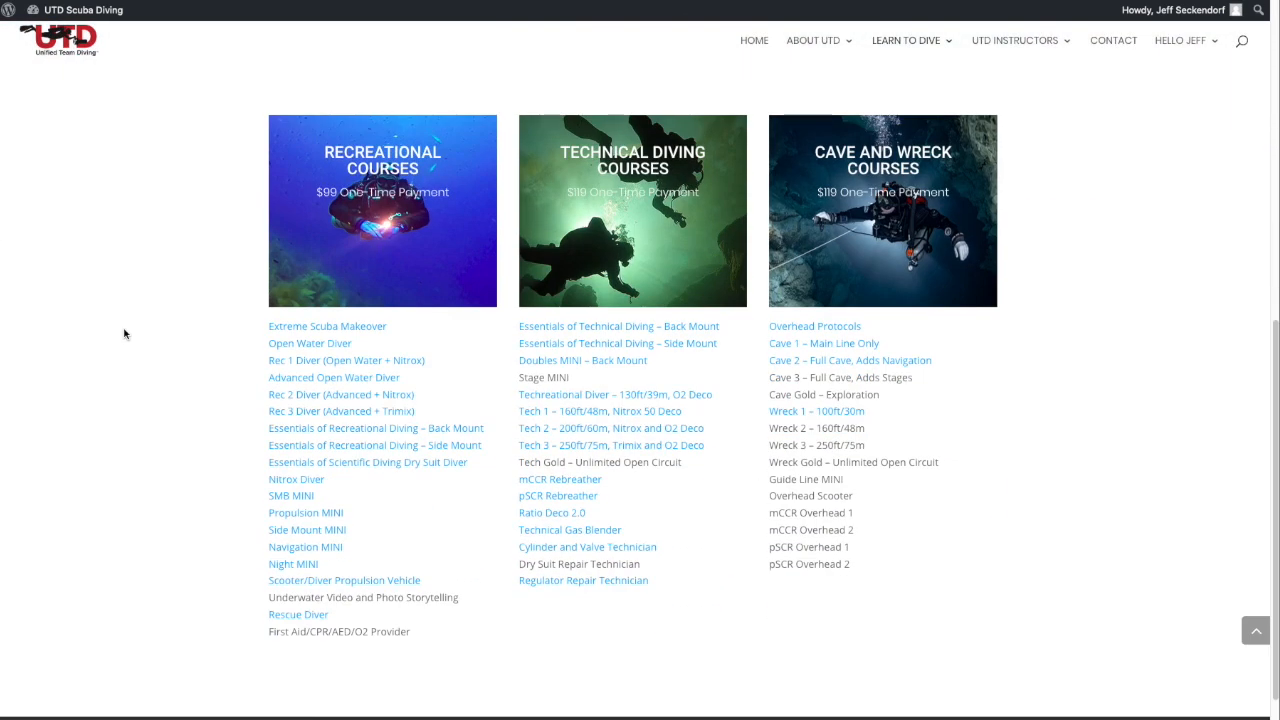
{"action": "mouse_move", "coordinate": [364, 436]}
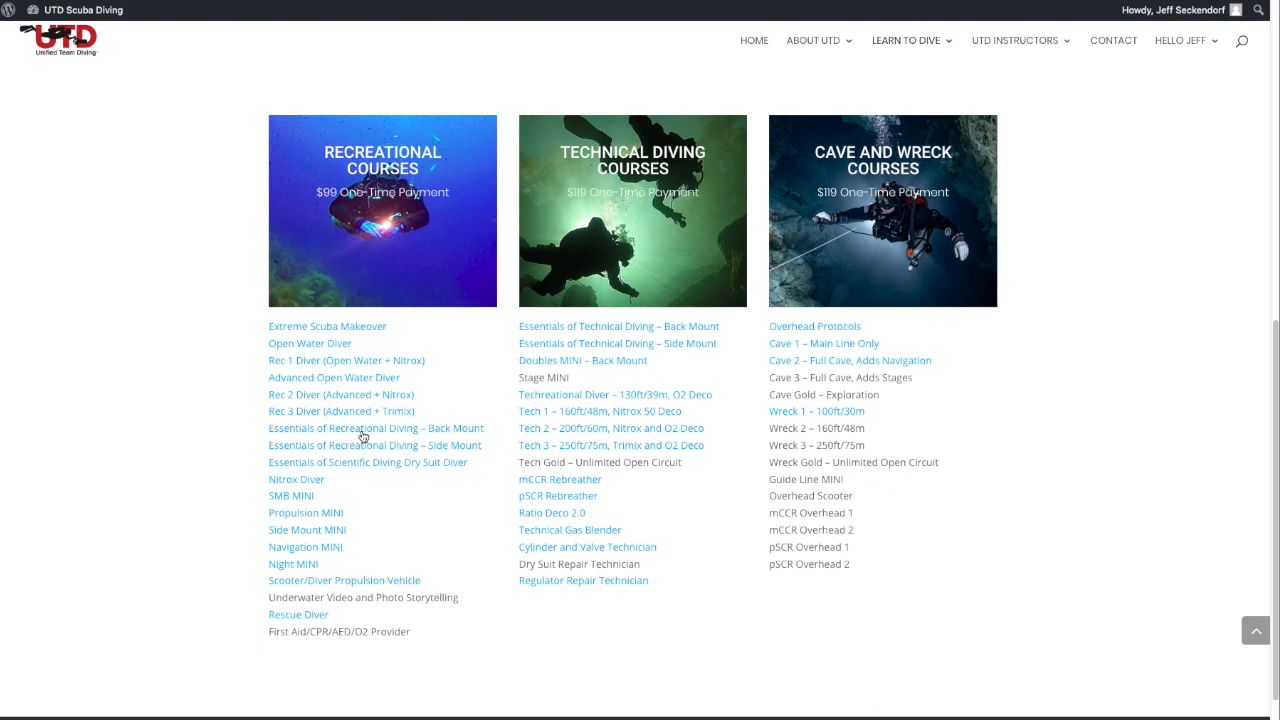
{"action": "left_click", "coordinate": [376, 428]}
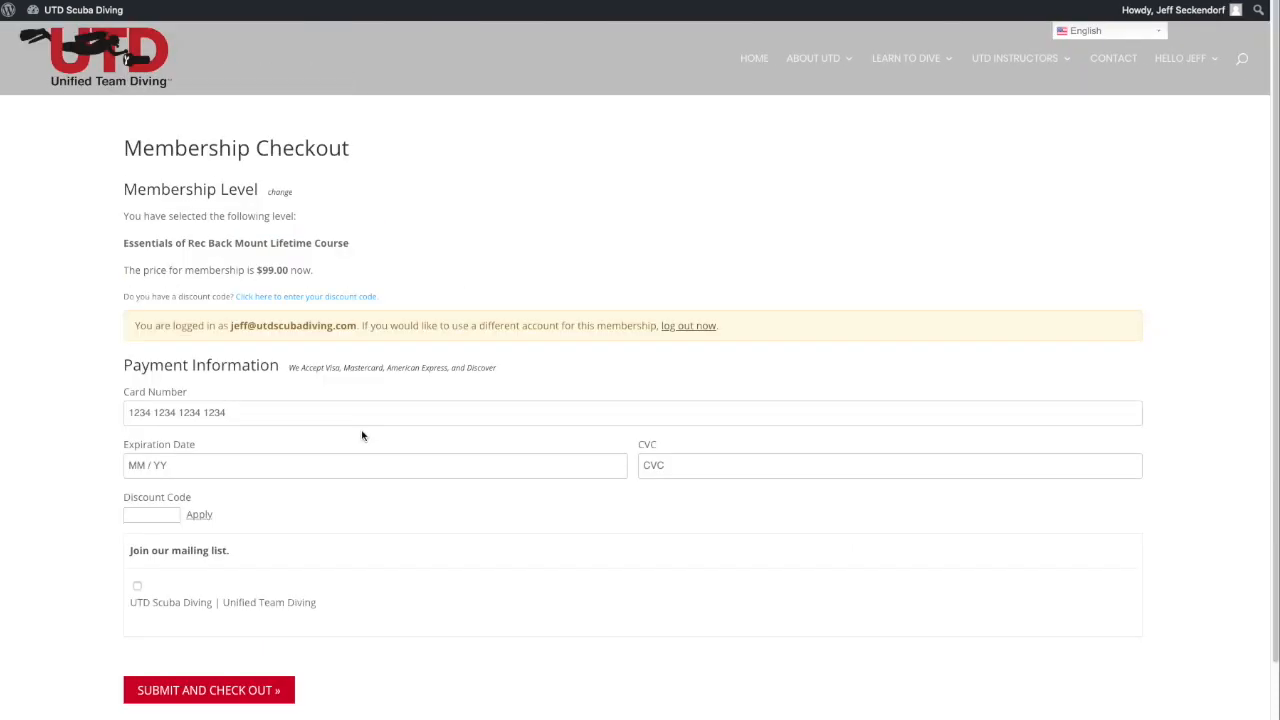
{"action": "mouse_move", "coordinate": [216, 512]}
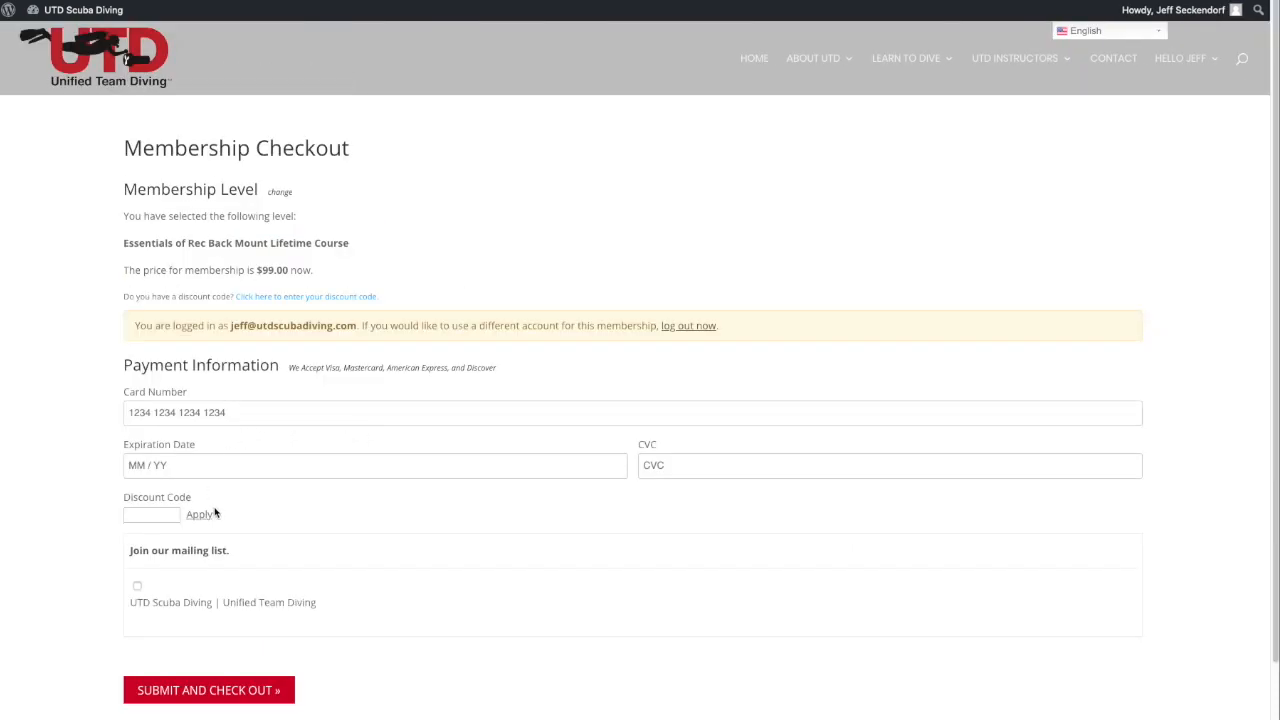
{"action": "mouse_move", "coordinate": [330, 292]}
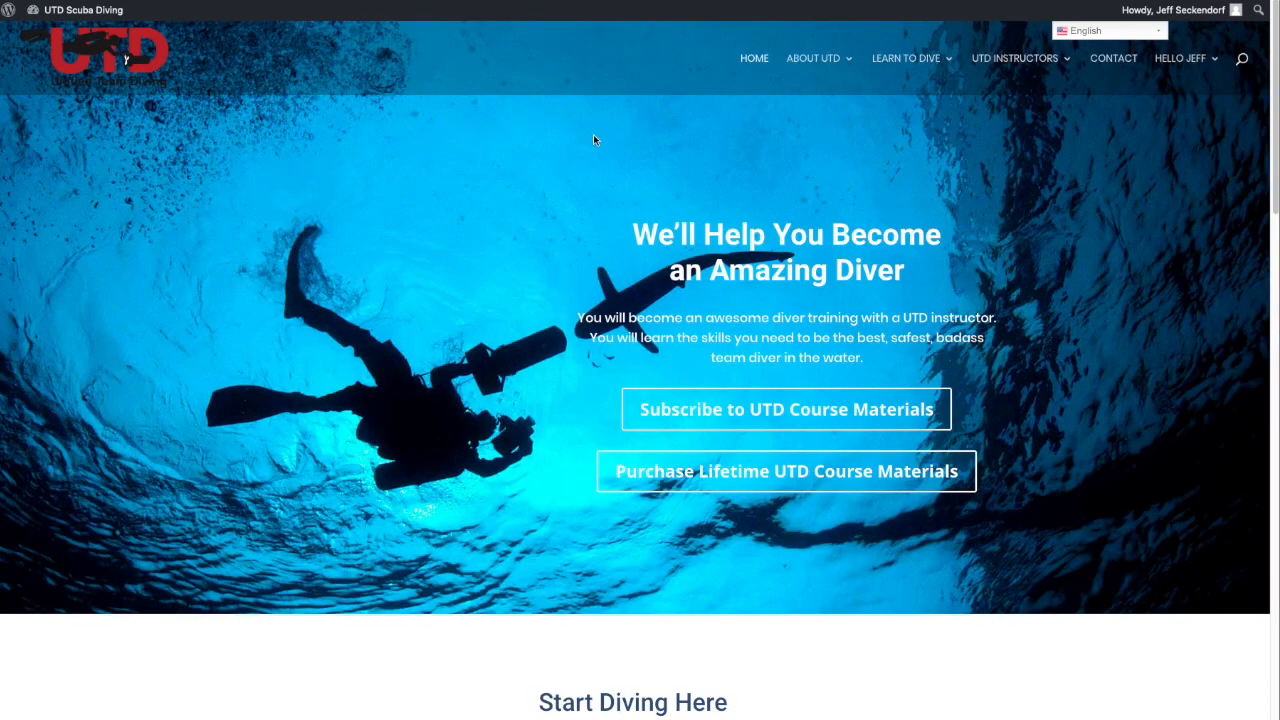
- Show the Learn to Dive menu listing course and resource pages
{"action": "left_click", "coordinate": [908, 58]}
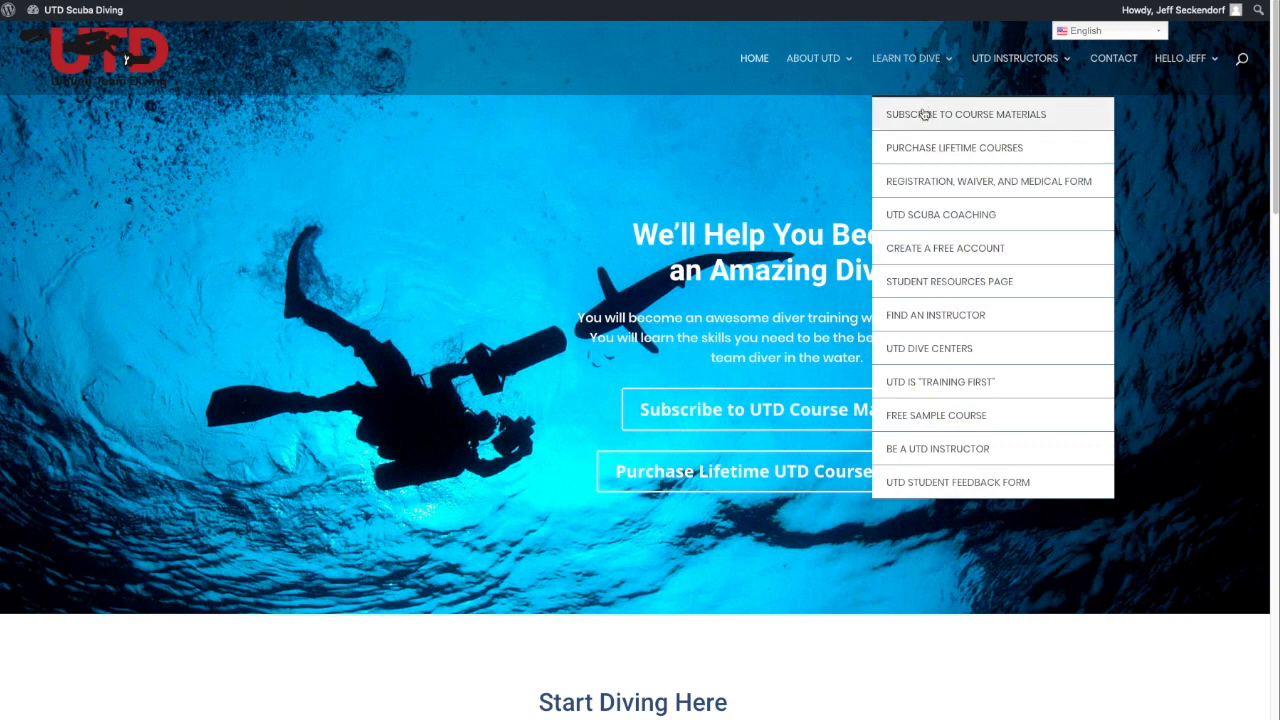
{"action": "mouse_move", "coordinate": [932, 148]}
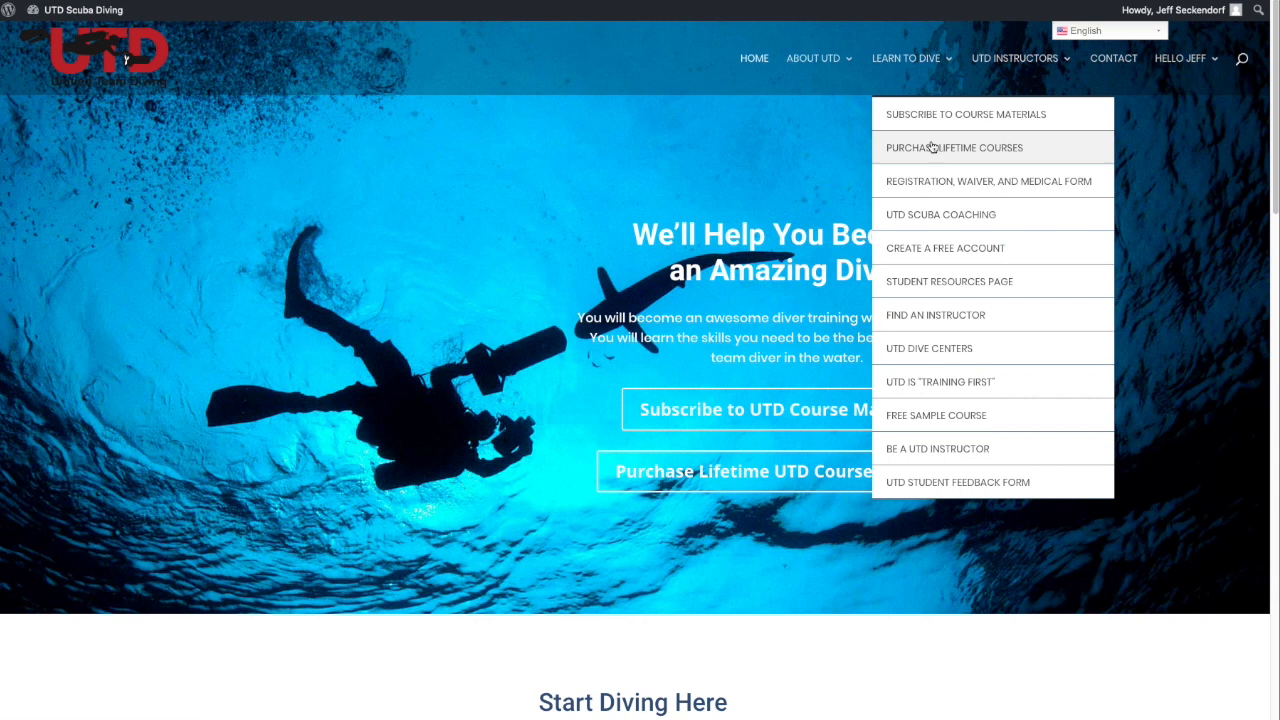
{"action": "mouse_move", "coordinate": [940, 180]}
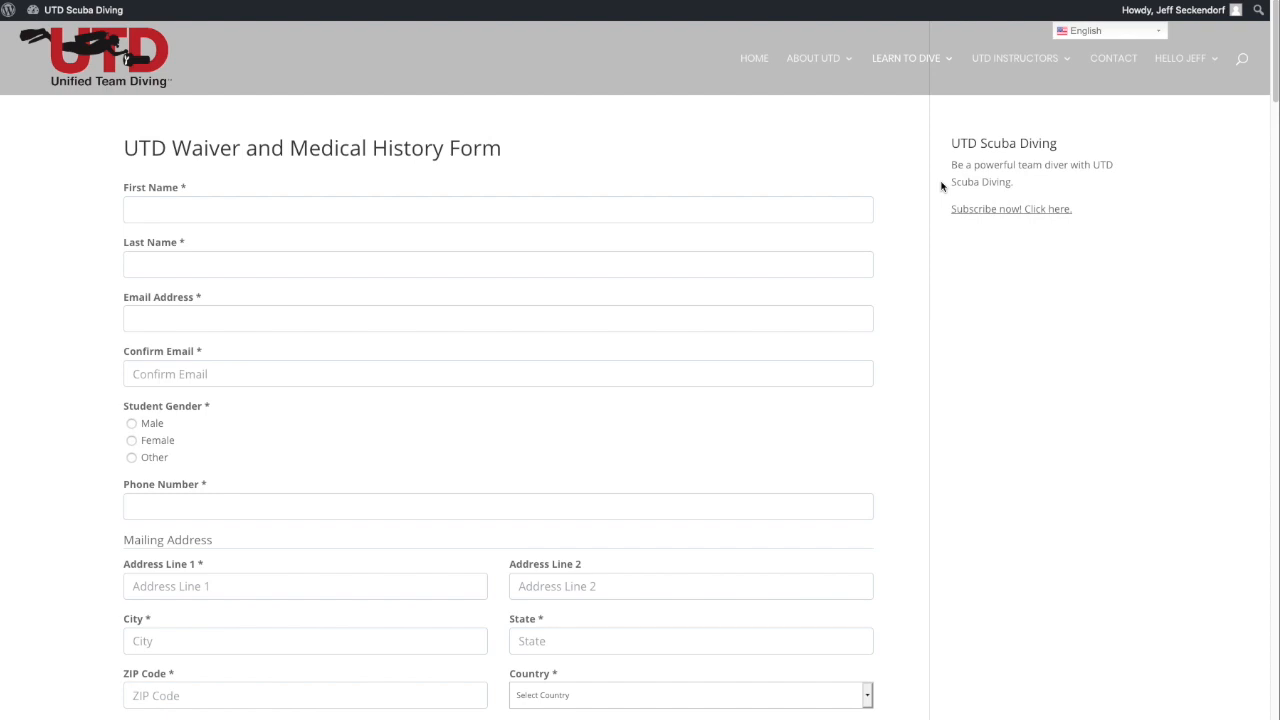
{"action": "scroll", "scroll_direction": "down", "scroll_amount": 3}
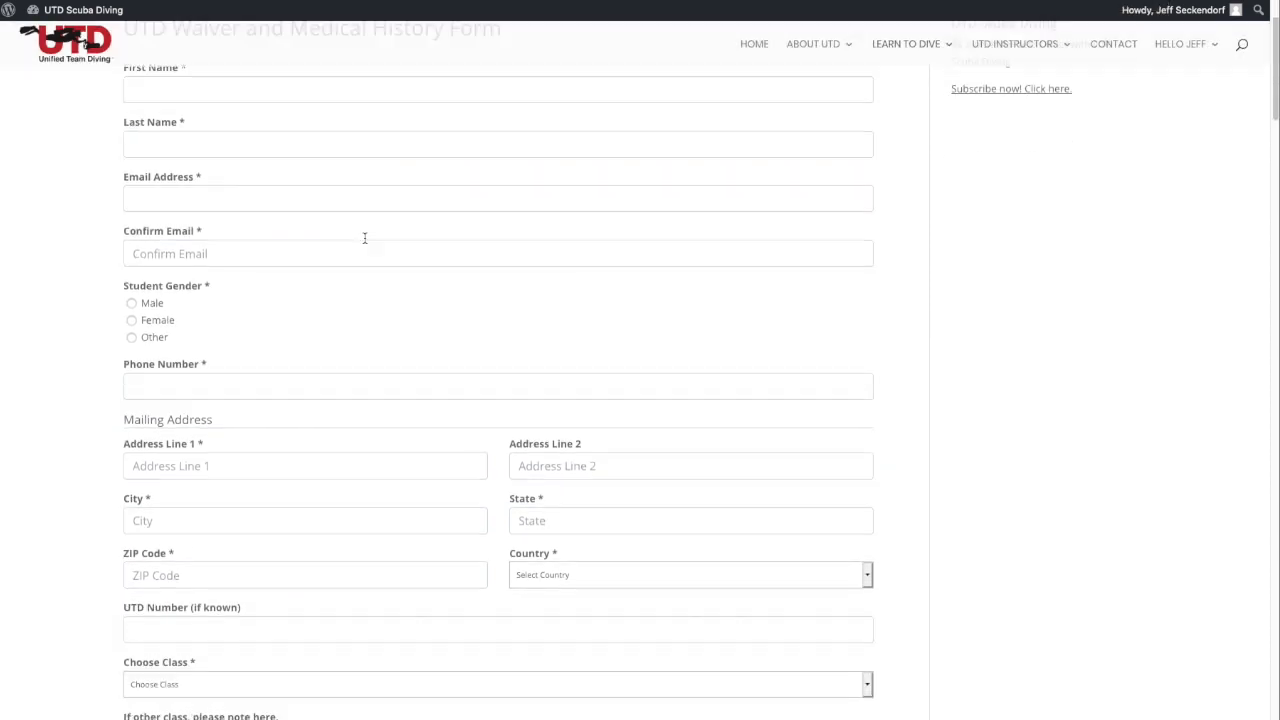
{"action": "scroll", "scroll_direction": "down", "scroll_amount": 3}
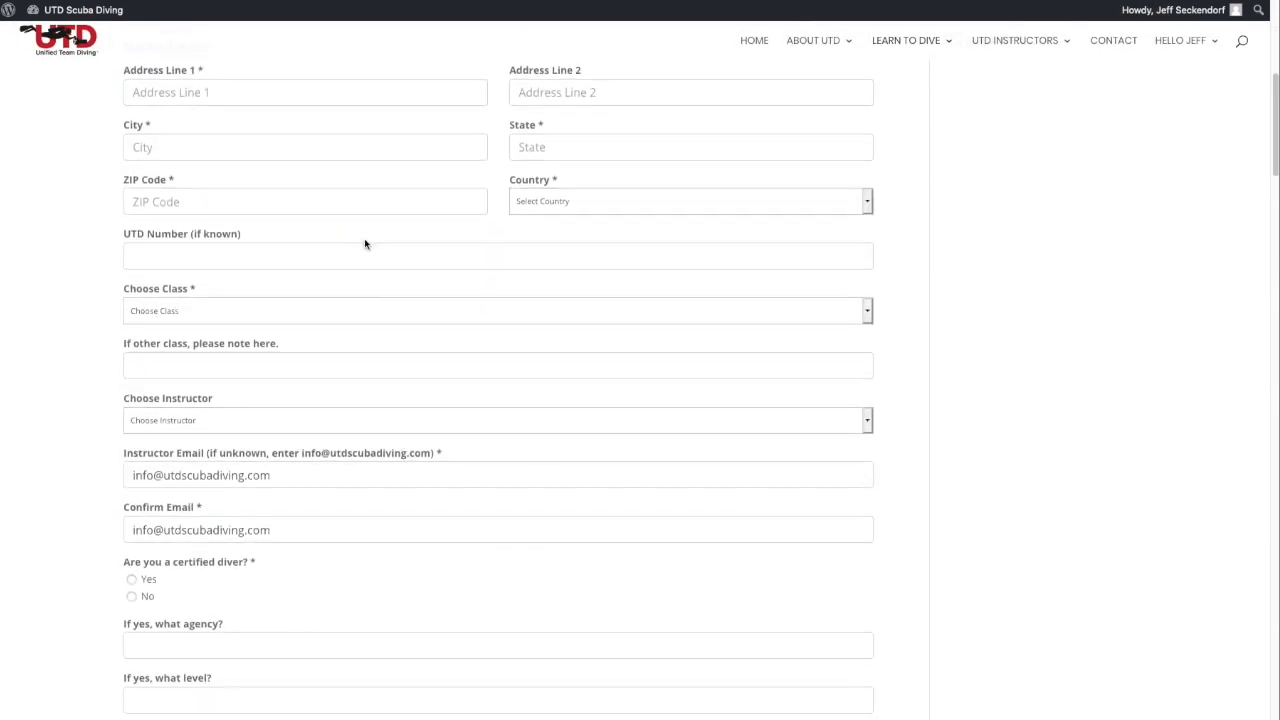
{"action": "left_click", "coordinate": [496, 310]}
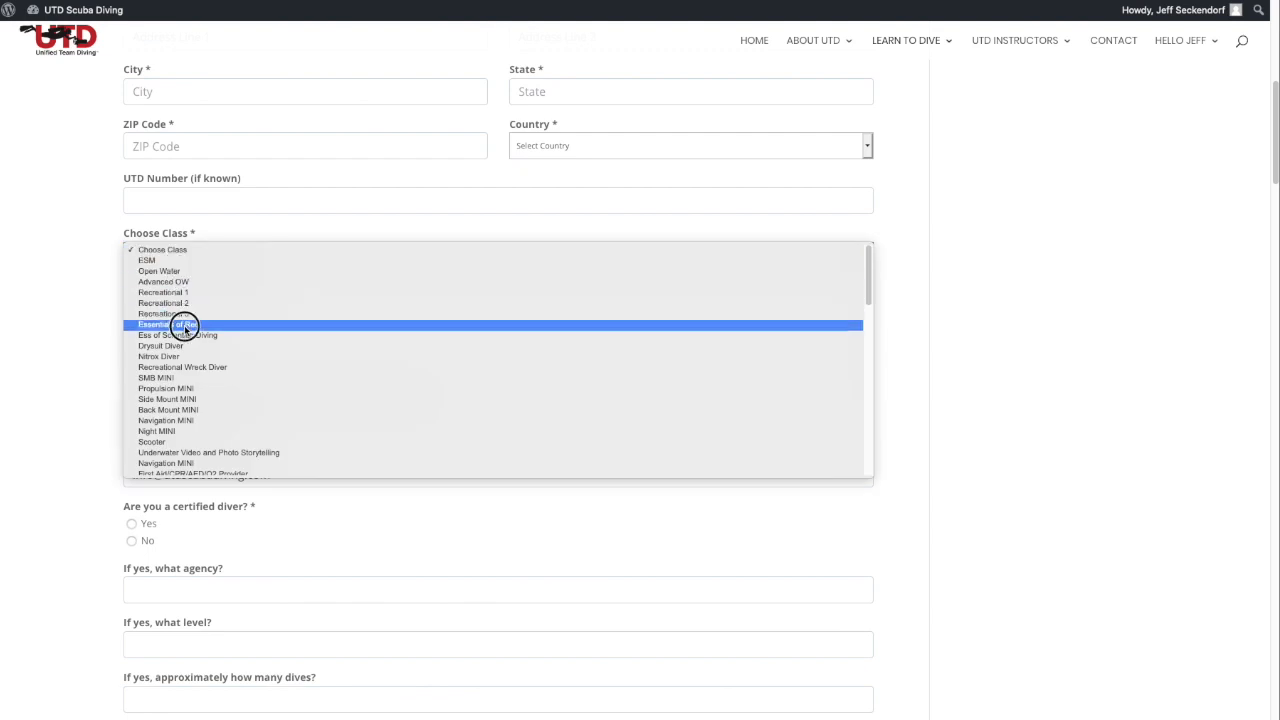
{"action": "left_click", "coordinate": [170, 324]}
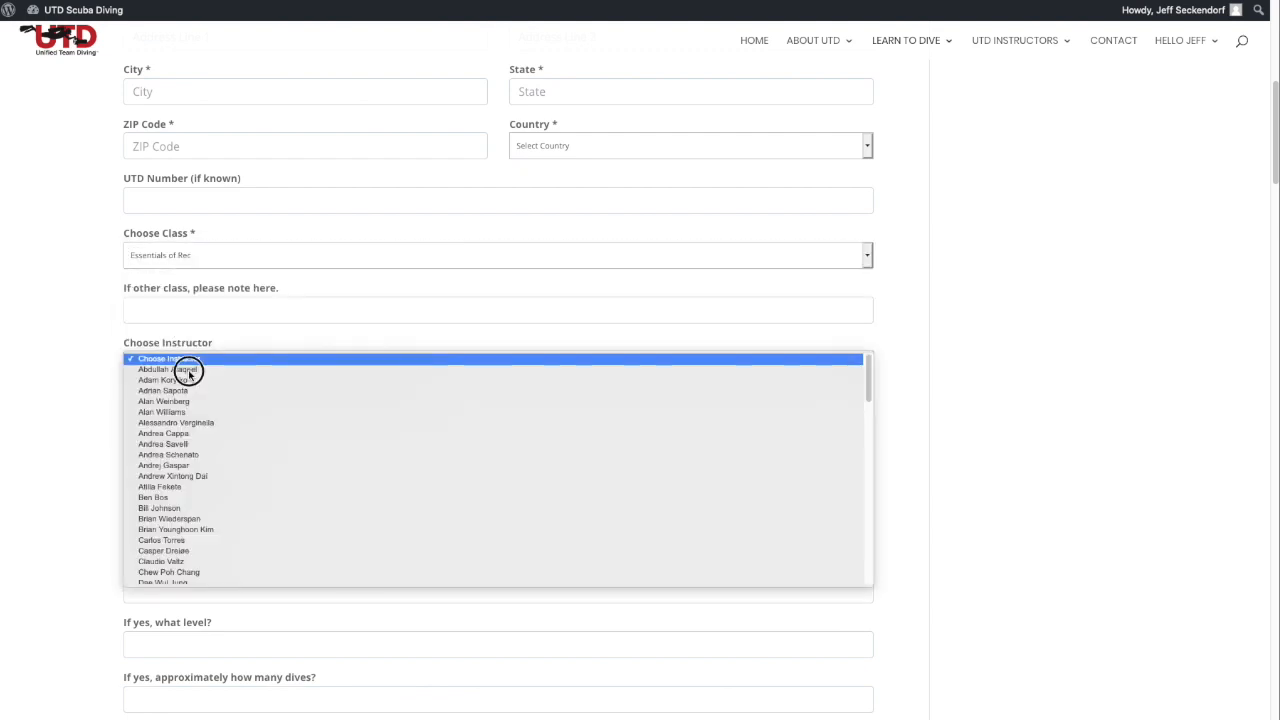
{"action": "left_click", "coordinate": [152, 496]}
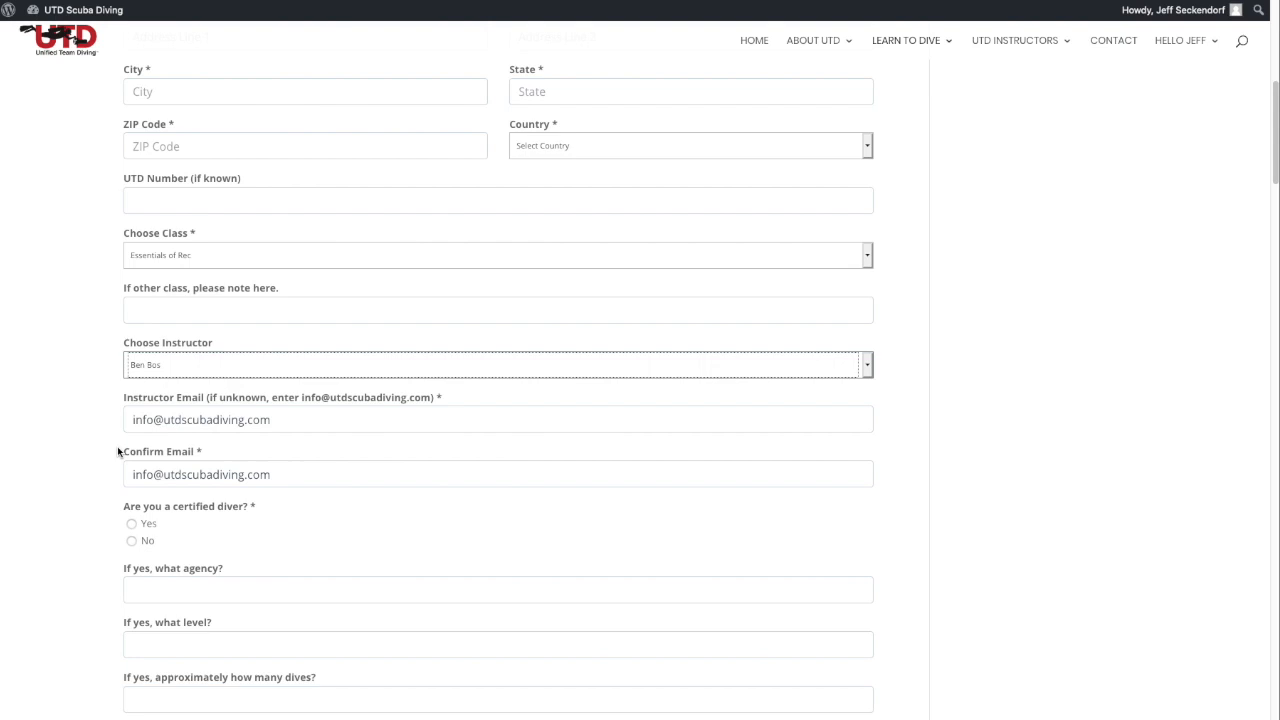
{"action": "scroll", "scroll_direction": "down", "scroll_amount": 3}
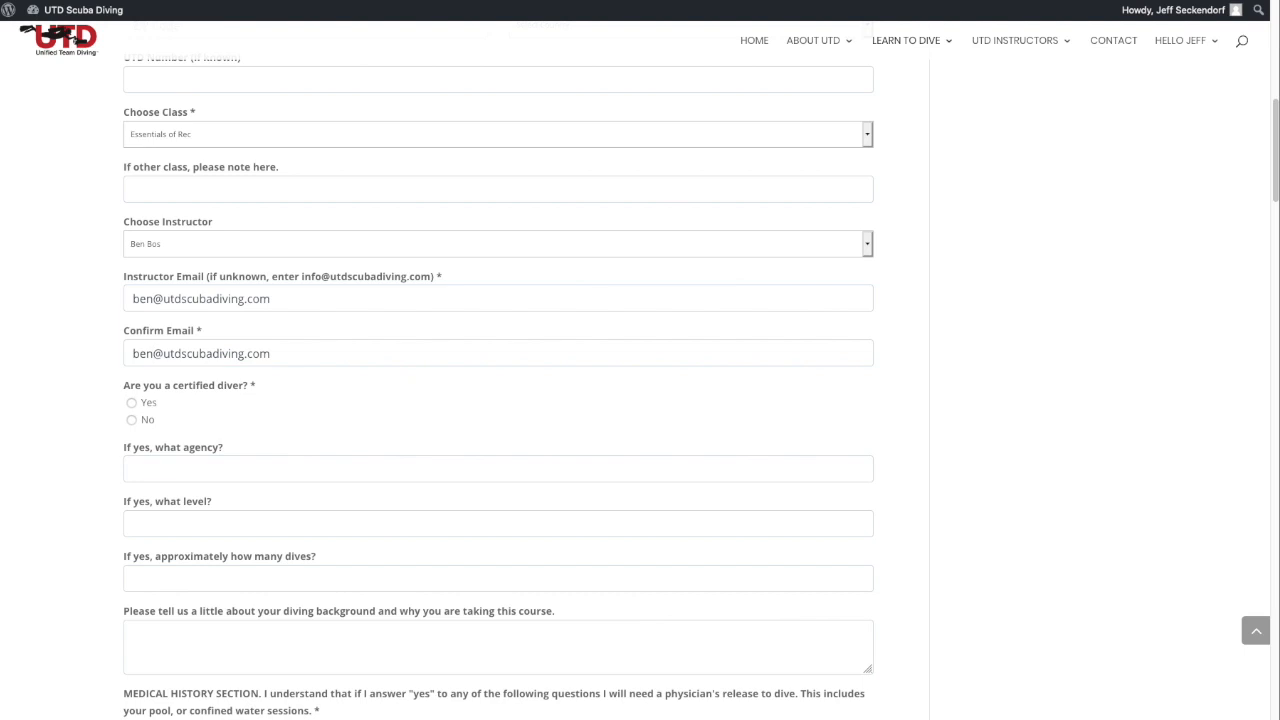
{"action": "scroll", "scroll_direction": "down", "scroll_amount": 3}
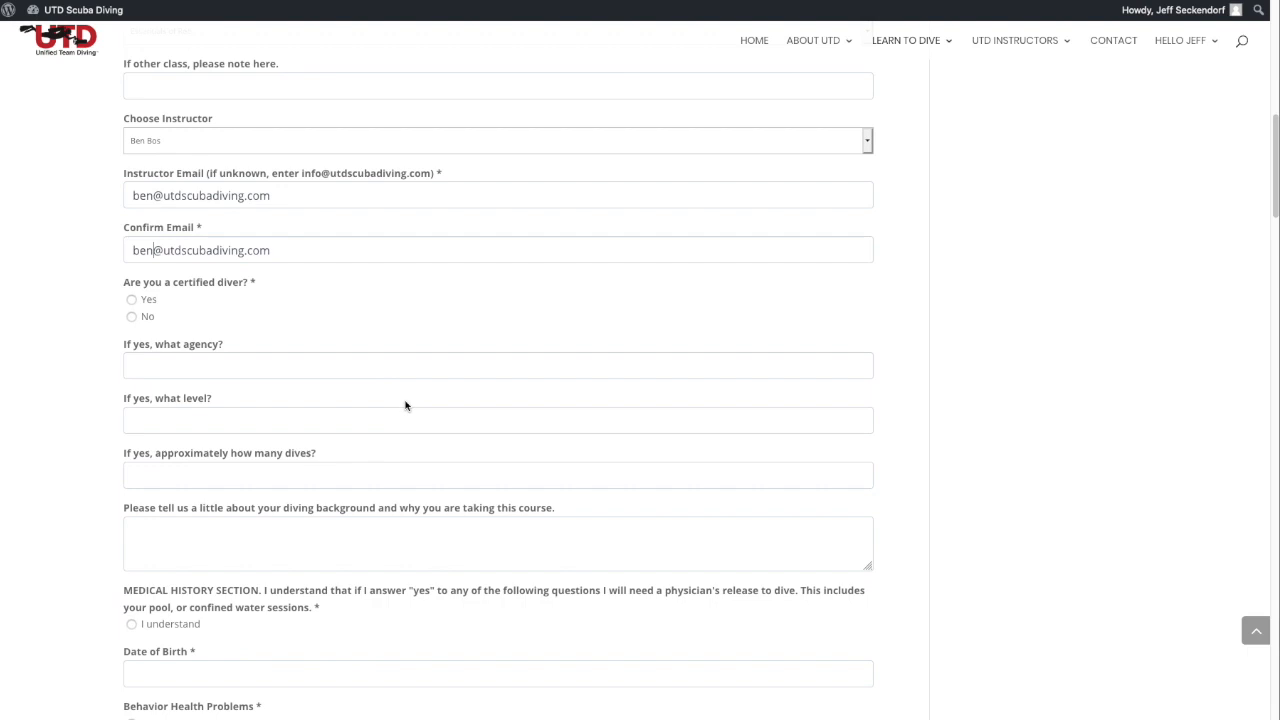
{"action": "scroll", "scroll_direction": "down", "scroll_amount": 3}
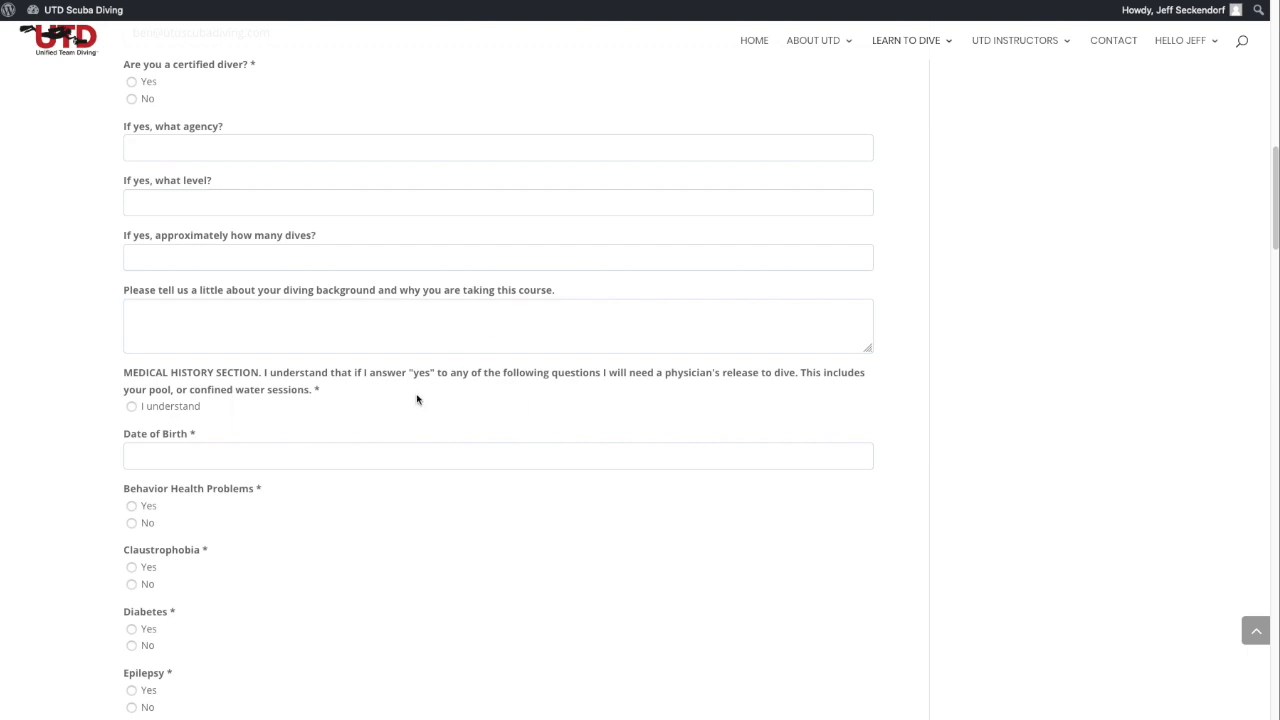
{"action": "mouse_move", "coordinate": [680, 400]}
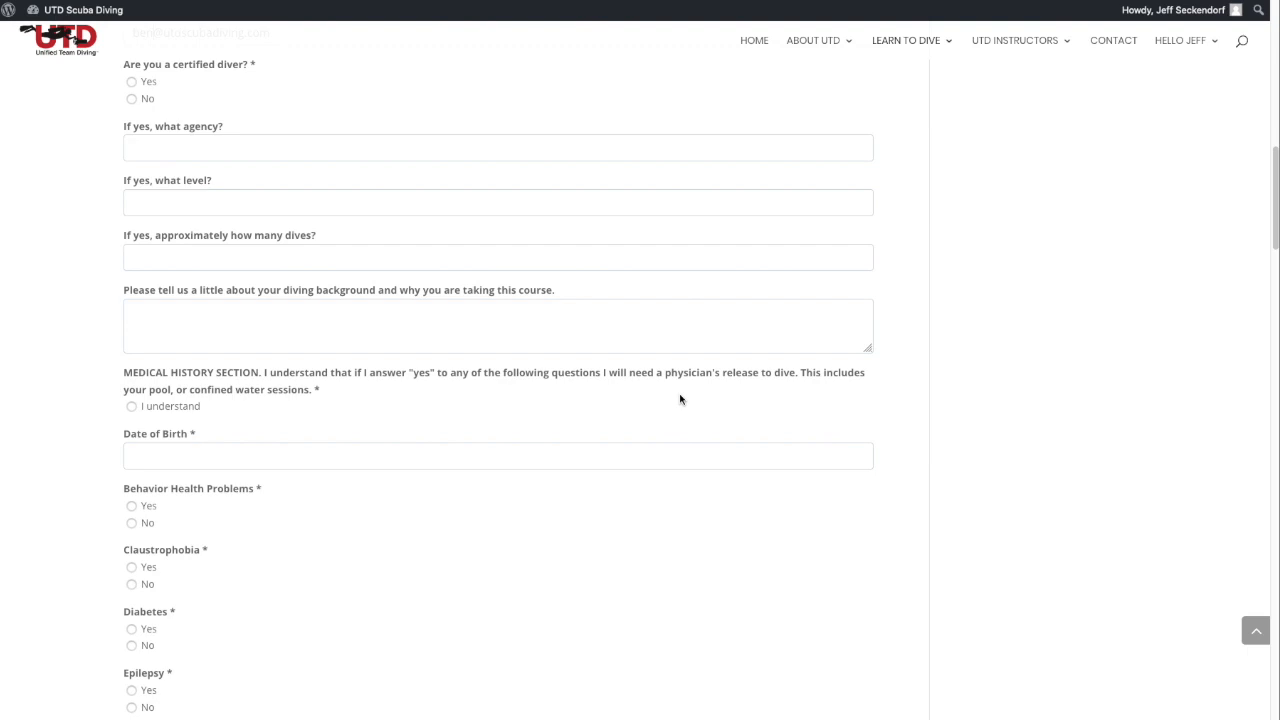
{"action": "scroll", "scroll_direction": "down", "scroll_amount": 3}
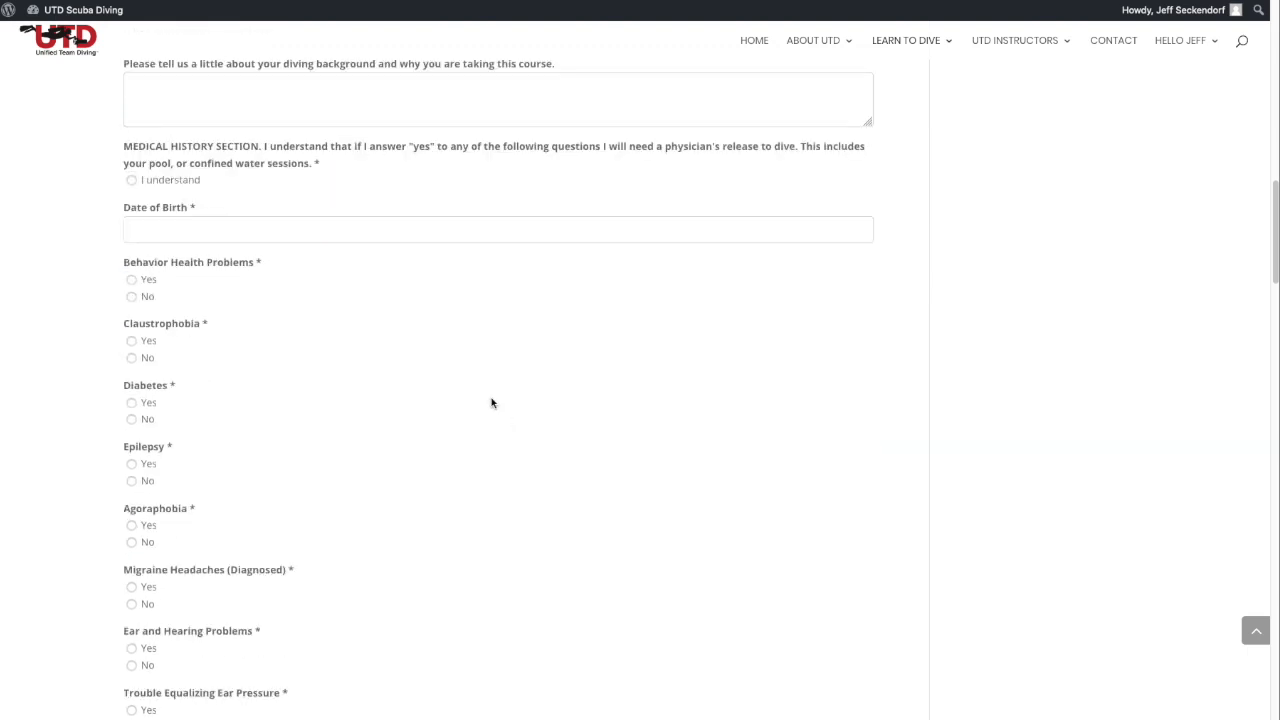
{"action": "scroll", "scroll_direction": "down", "scroll_amount": 3}
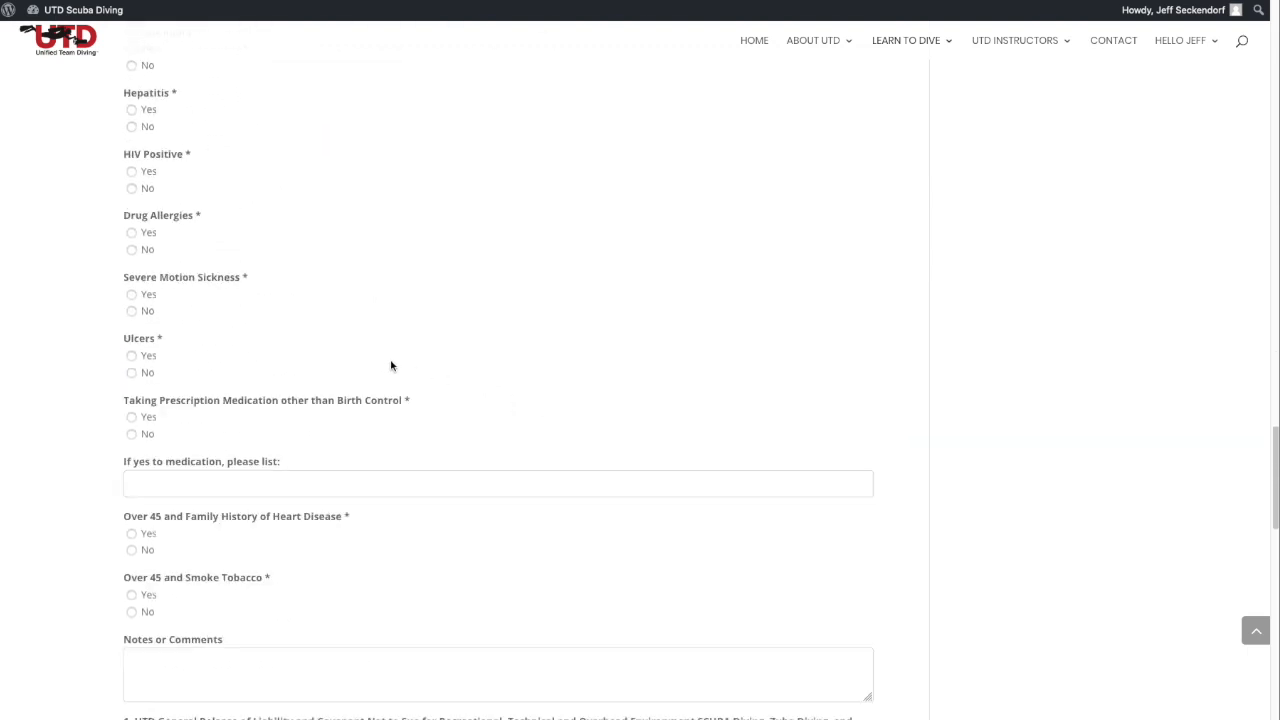
{"action": "scroll", "scroll_direction": "down", "scroll_amount": 3}
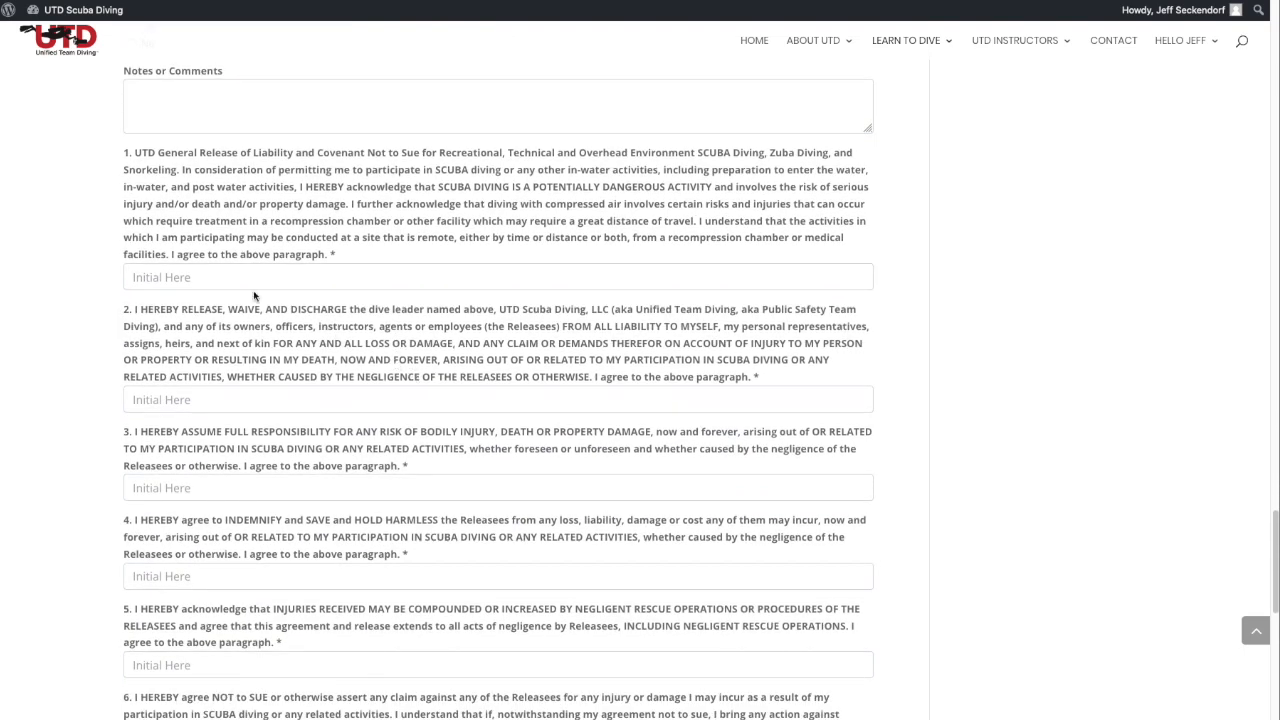
{"action": "scroll", "scroll_direction": "down", "scroll_amount": 3}
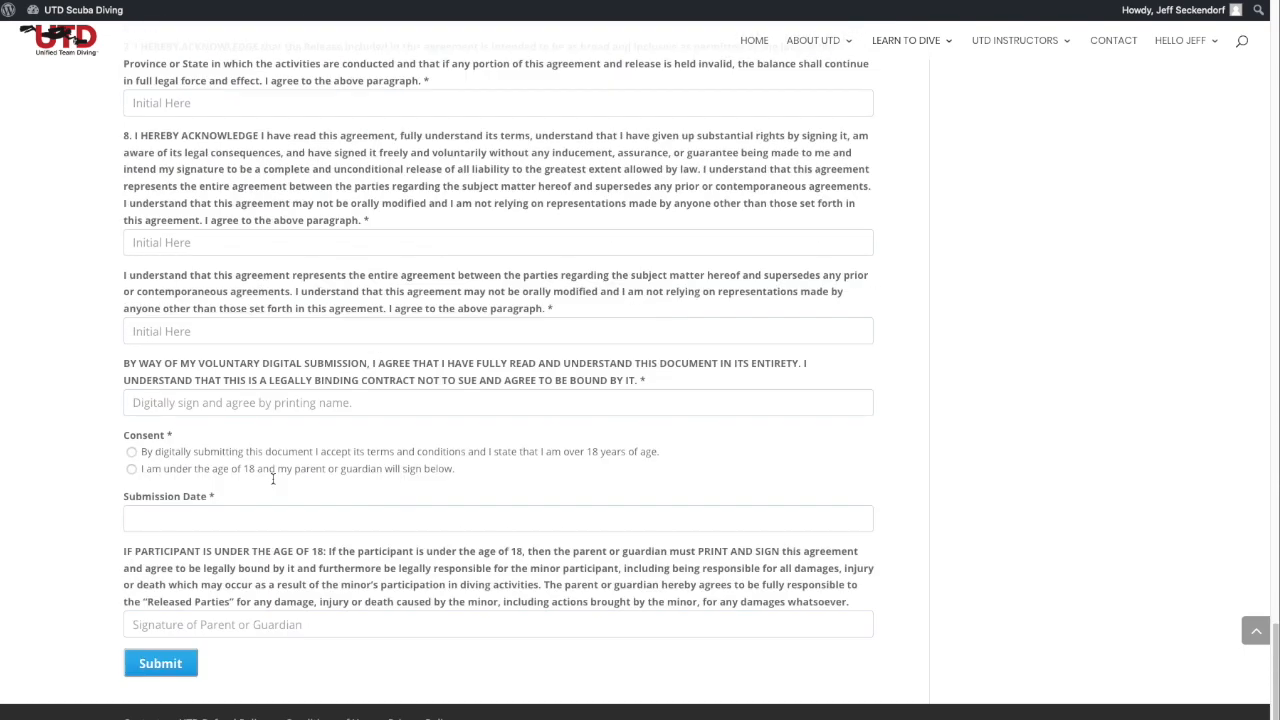
{"action": "scroll", "scroll_direction": "down", "scroll_amount": 3}
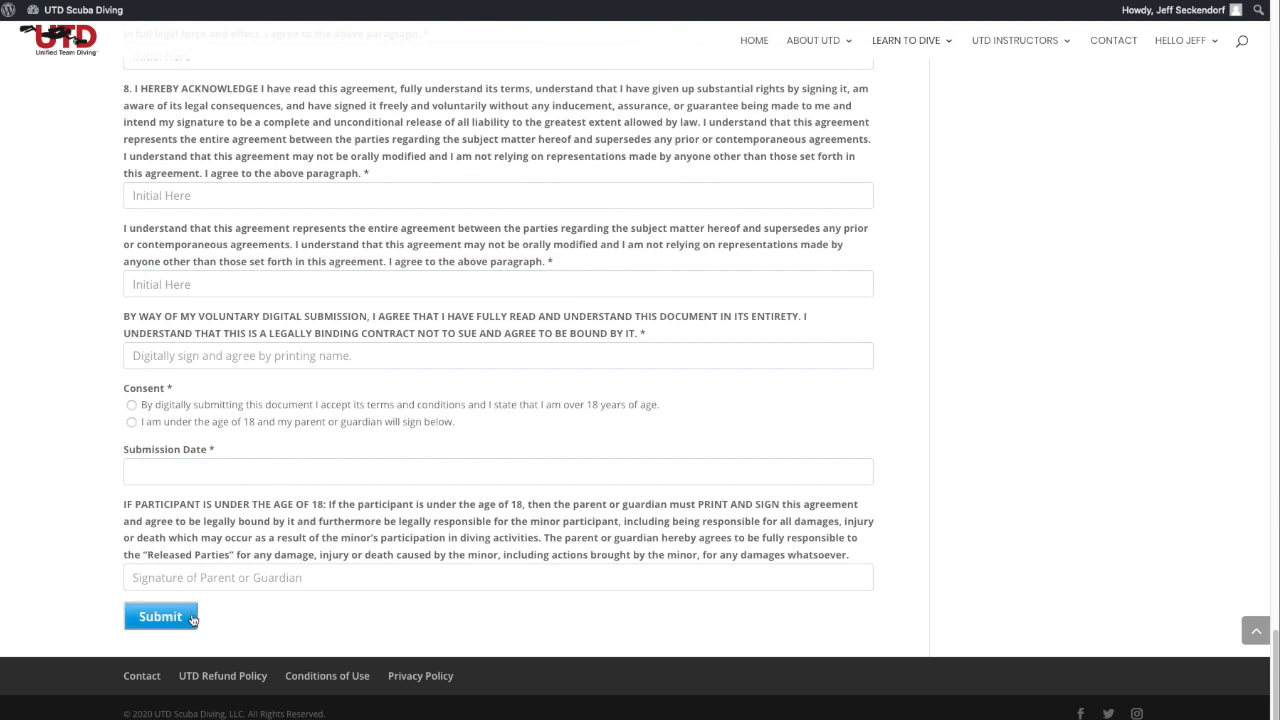
{"action": "mouse_move", "coordinate": [408, 454]}
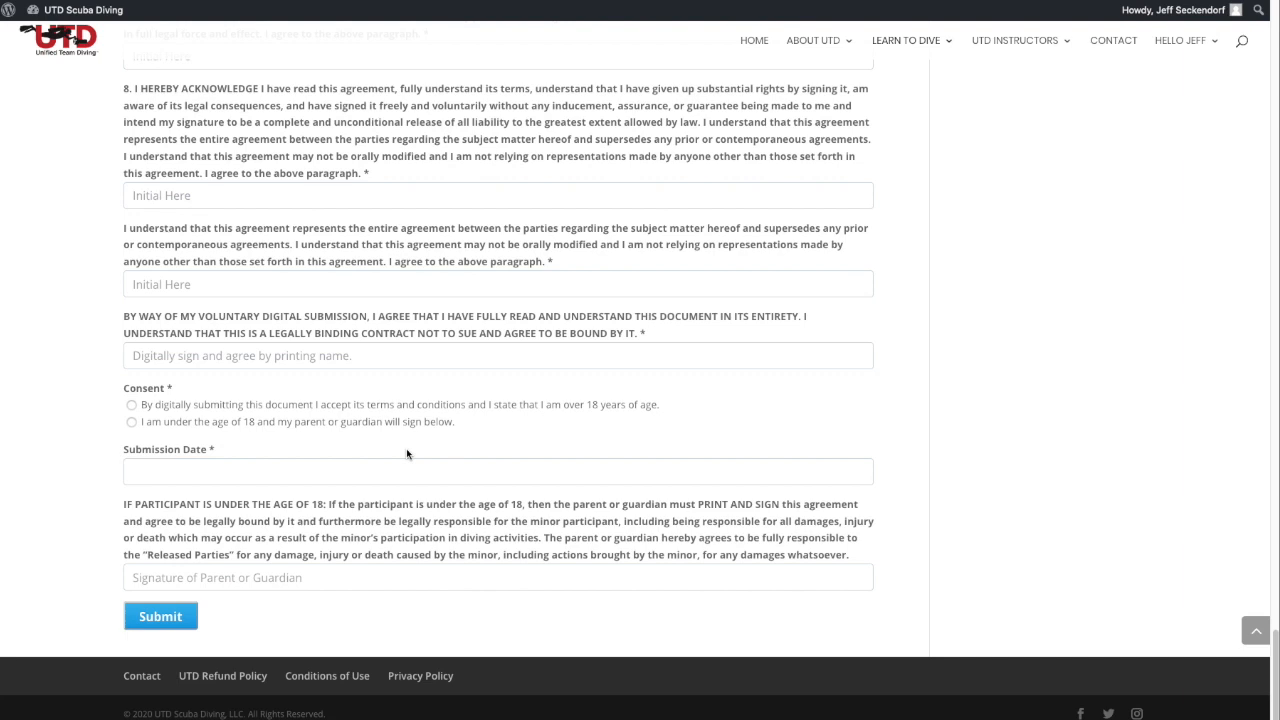
{"action": "mouse_move", "coordinate": [1176, 128]}
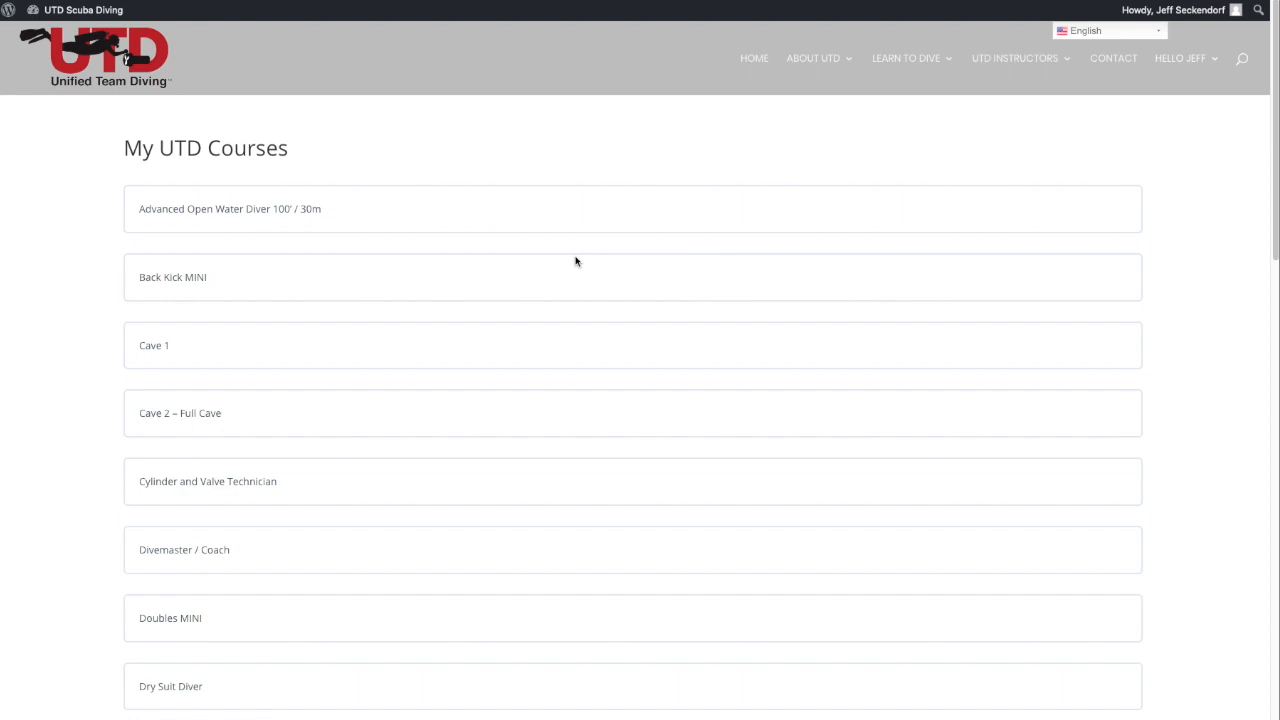
- Browse the My UTD Courses list and the Theory for Recreational Divers chapter listing
{"action": "scroll", "scroll_direction": "down", "scroll_amount": 3}
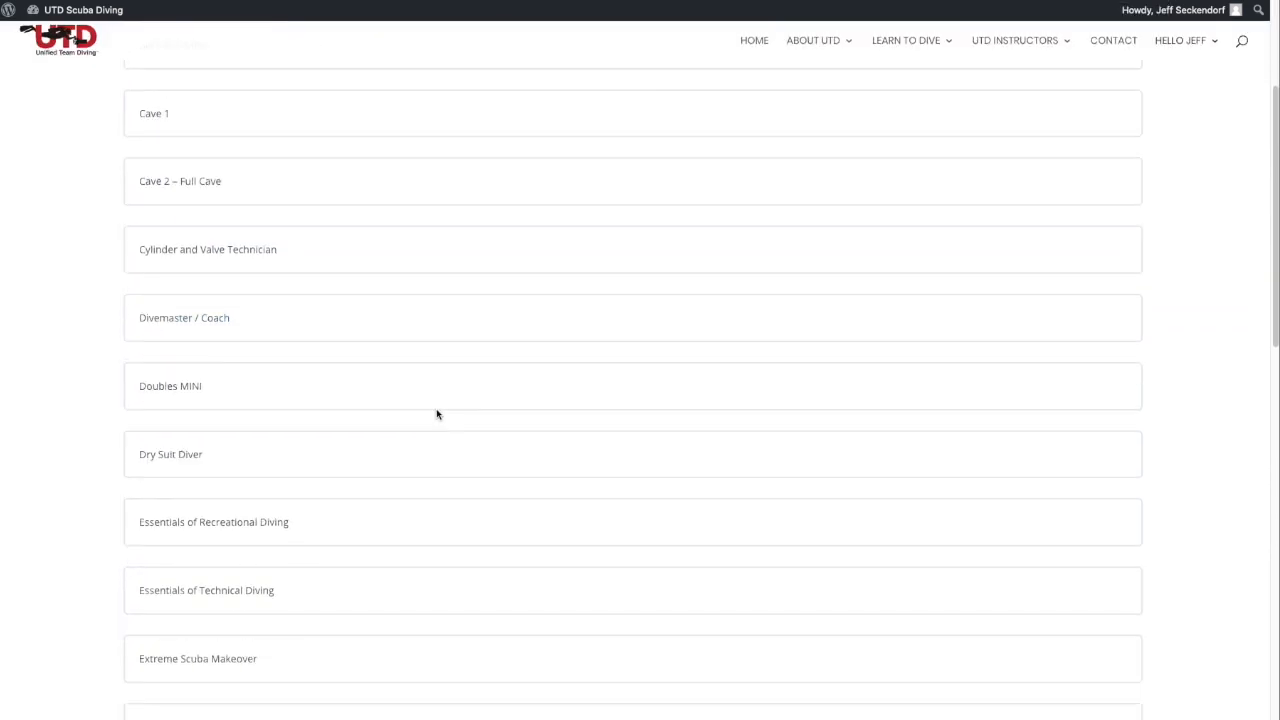
{"action": "scroll", "scroll_direction": "down", "scroll_amount": 3}
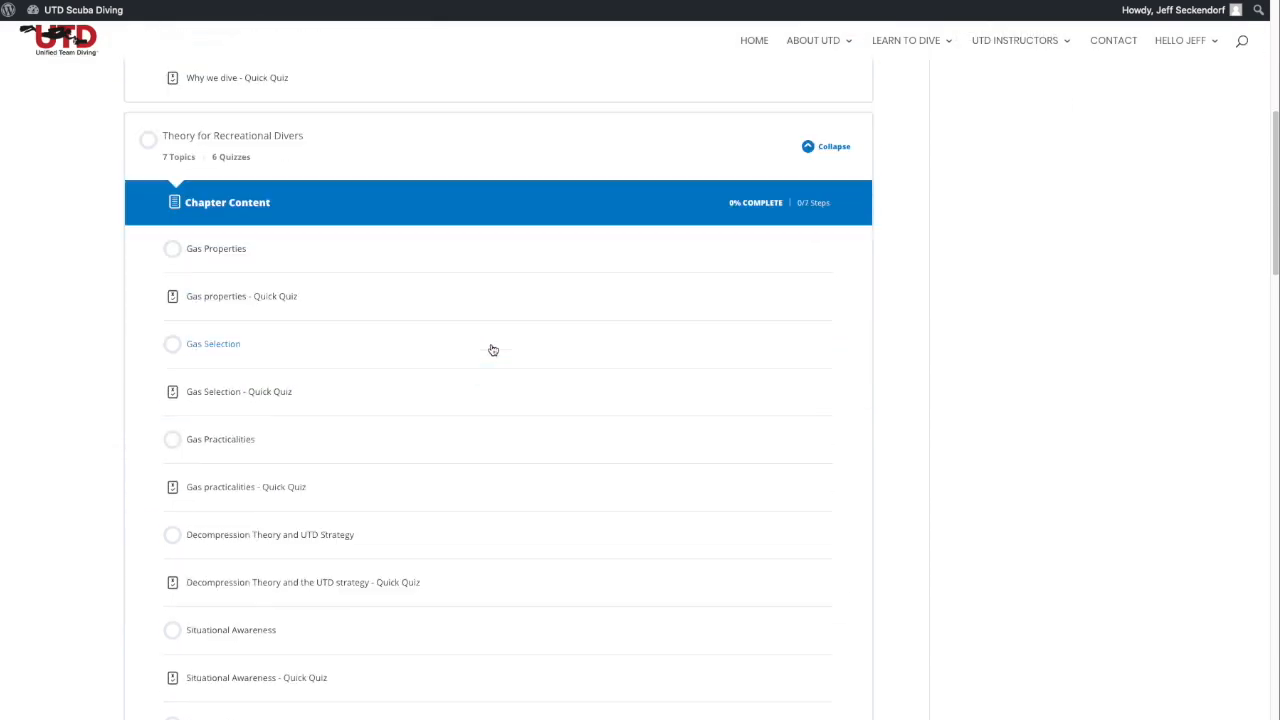
{"action": "scroll", "scroll_direction": "up", "scroll_amount": 3}
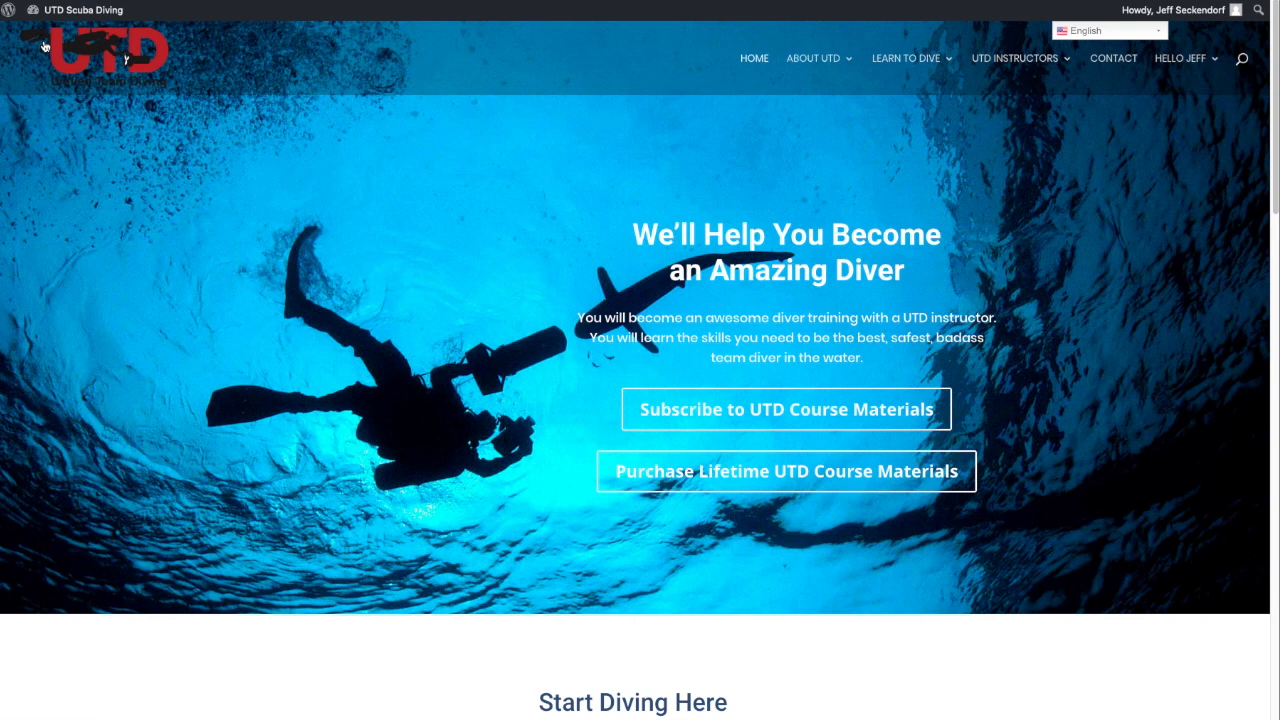
{"action": "mouse_move", "coordinate": [476, 20]}
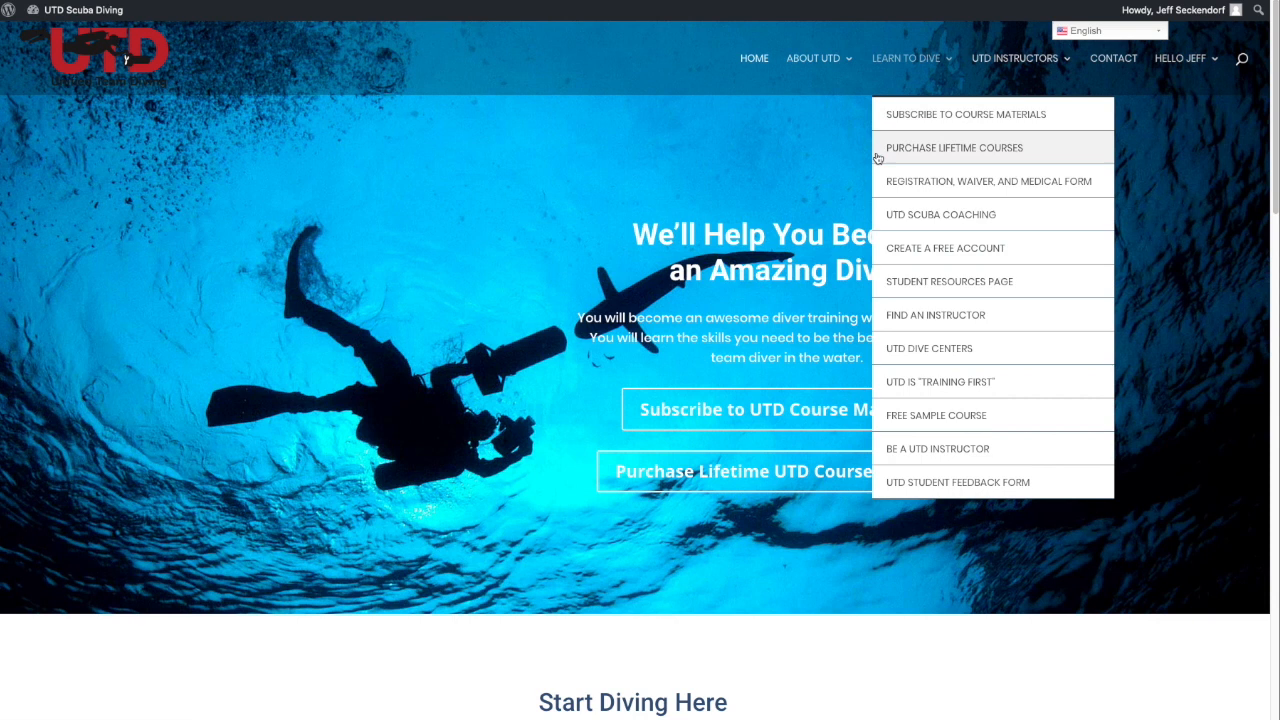
{"action": "mouse_move", "coordinate": [910, 316]}
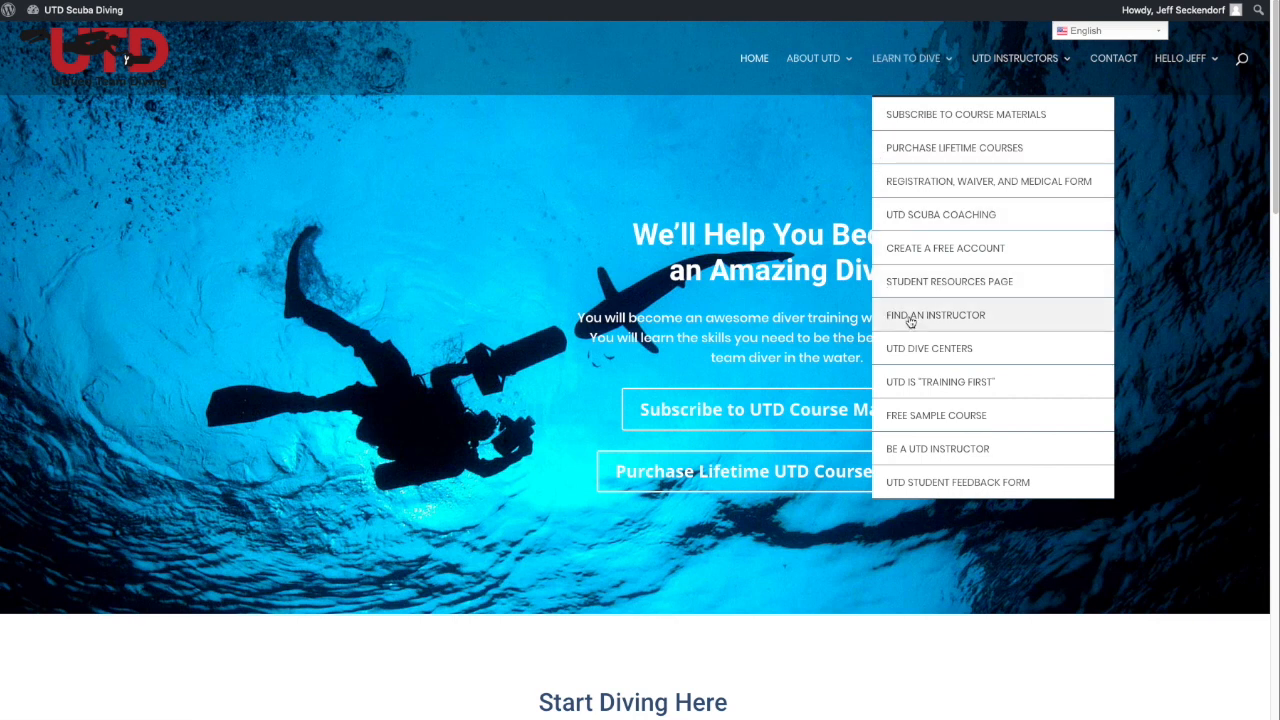
{"action": "left_click", "coordinate": [936, 316]}
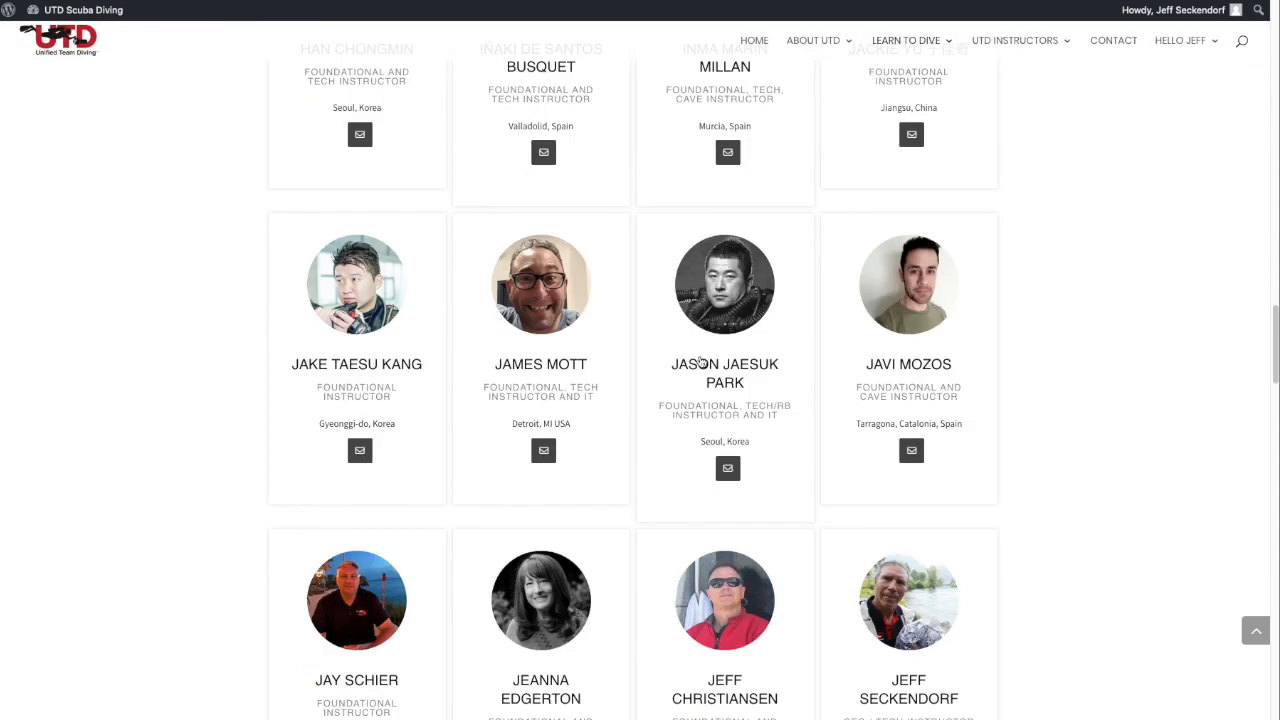
{"action": "scroll", "scroll_direction": "down", "scroll_amount": 3}
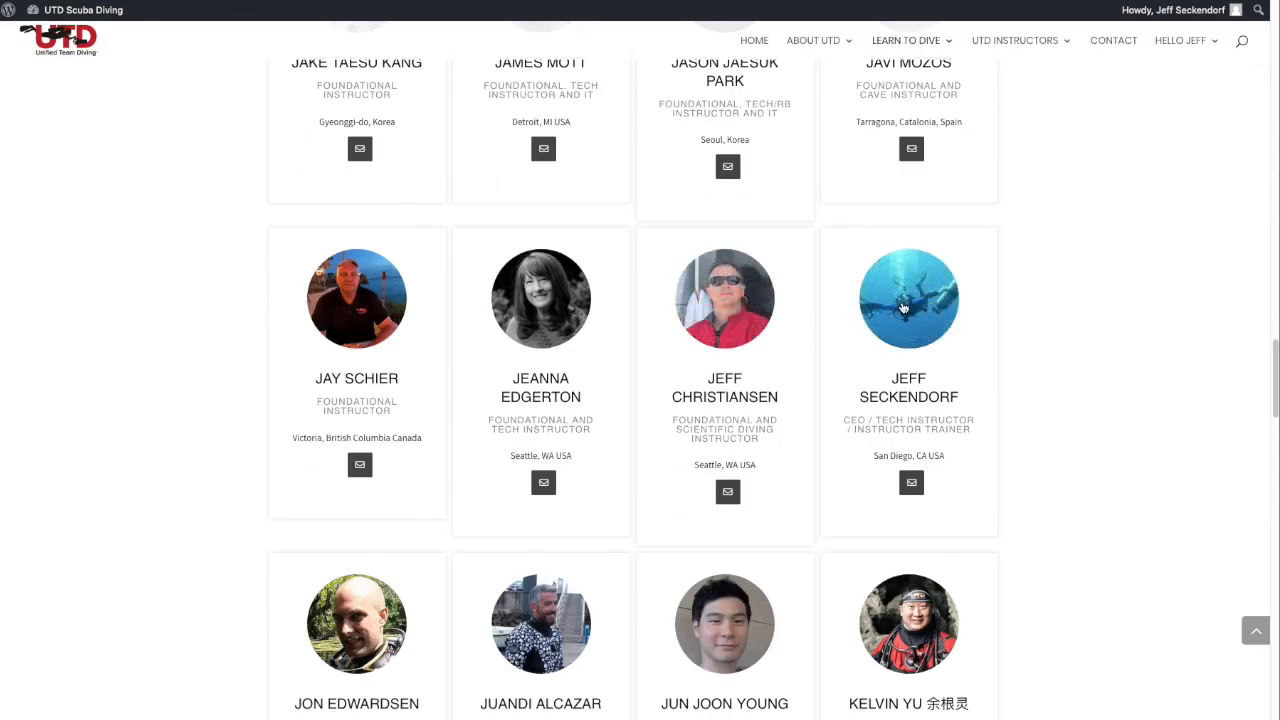
{"action": "left_click", "coordinate": [908, 298]}
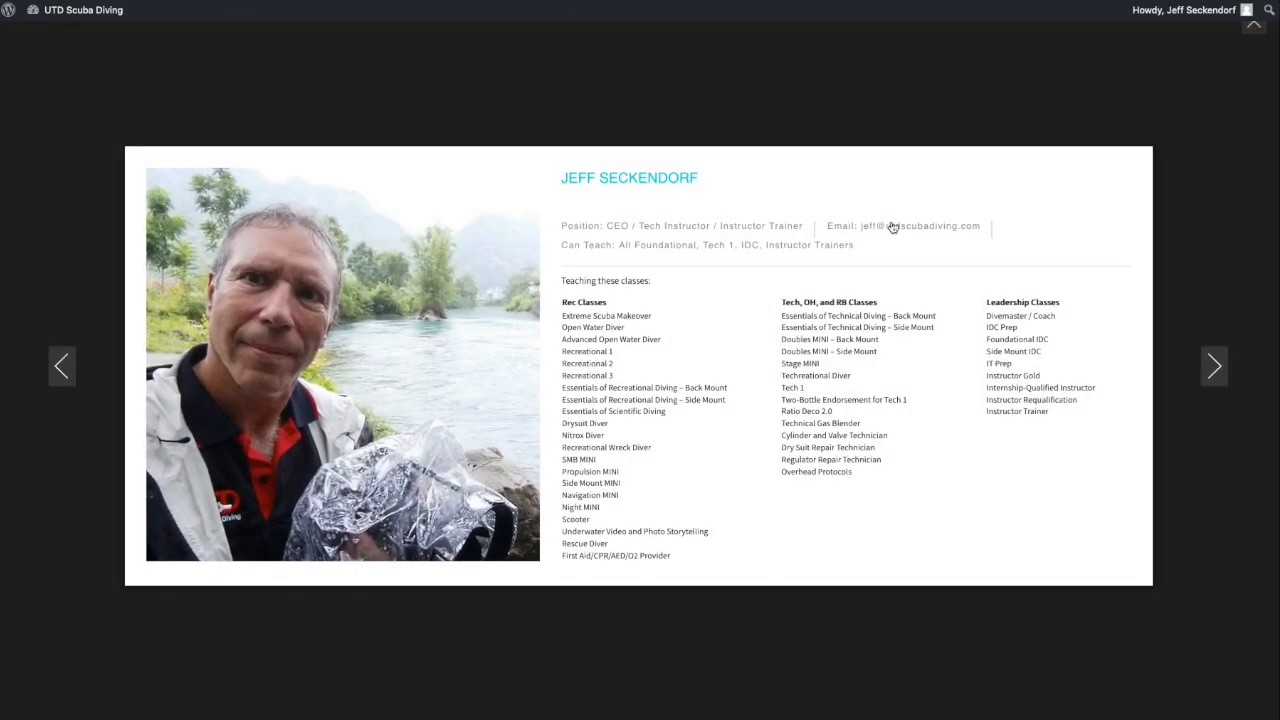